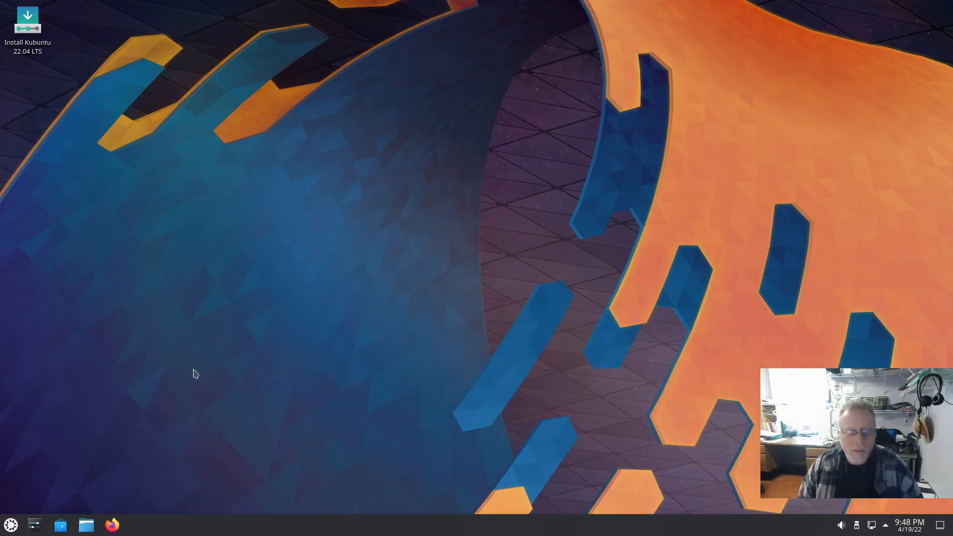
pyautogui.moveTo(190, 383)
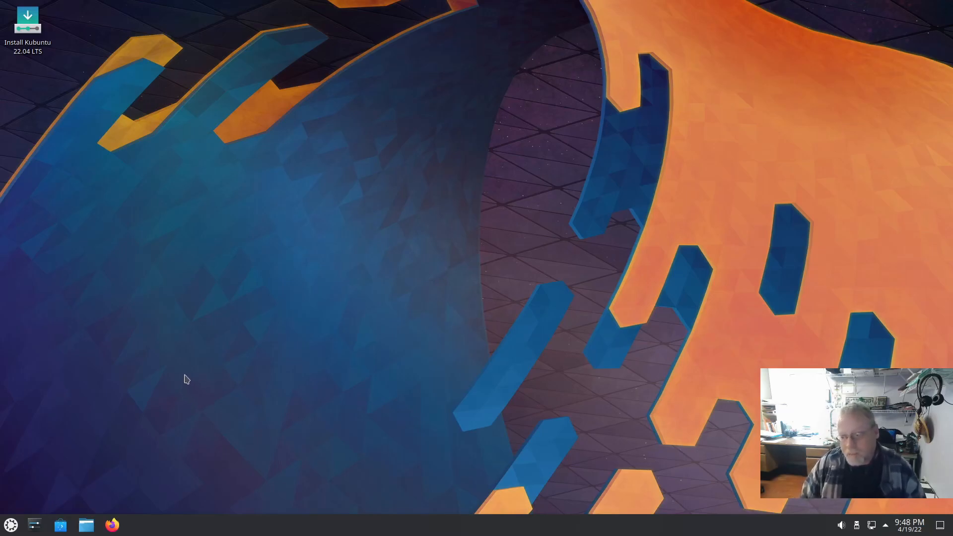
pyautogui.moveTo(183, 374)
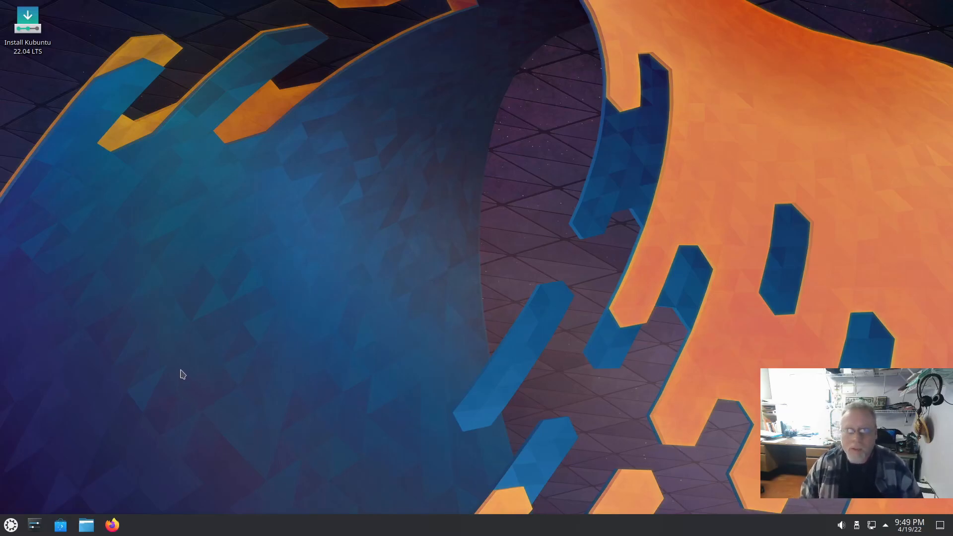
pyautogui.moveTo(169, 385)
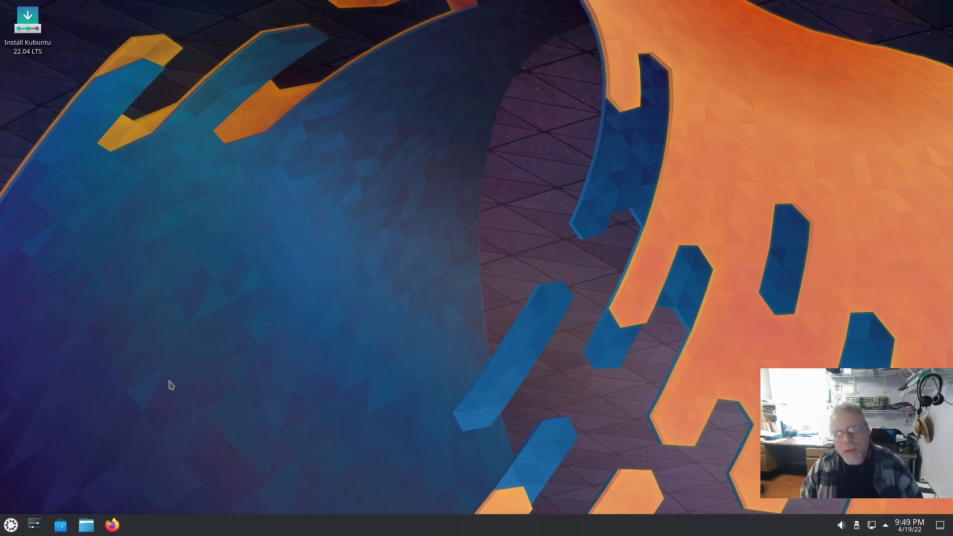
pyautogui.moveTo(172, 371)
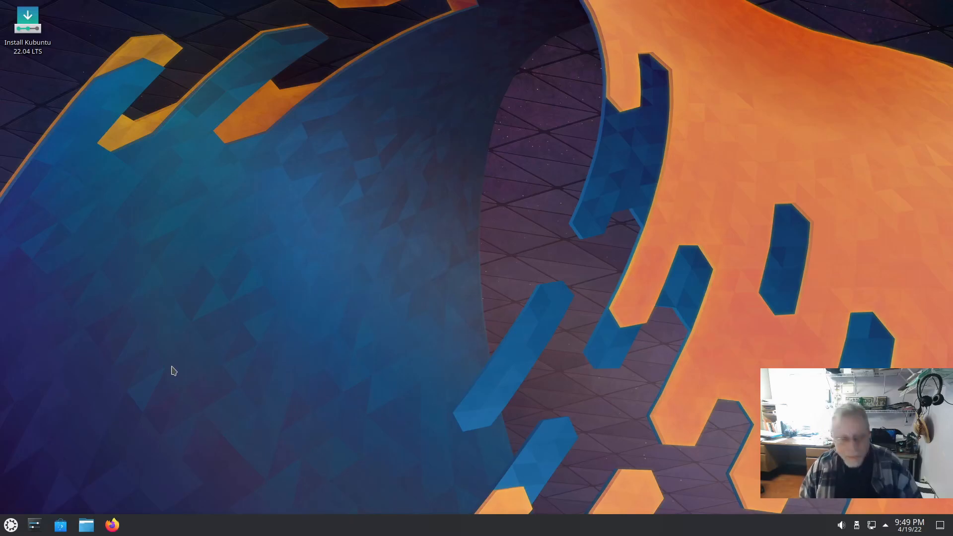
pyautogui.moveTo(329, 385)
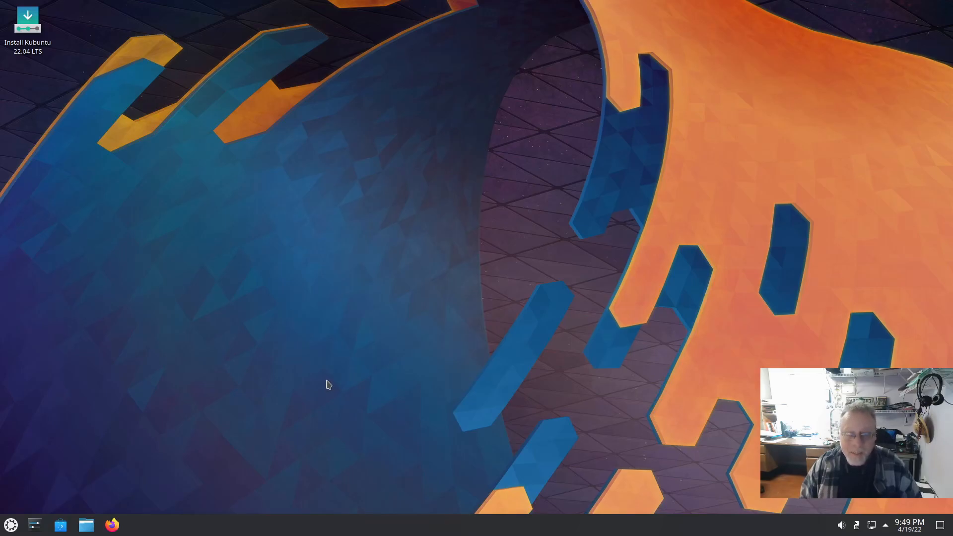
pyautogui.moveTo(333, 372)
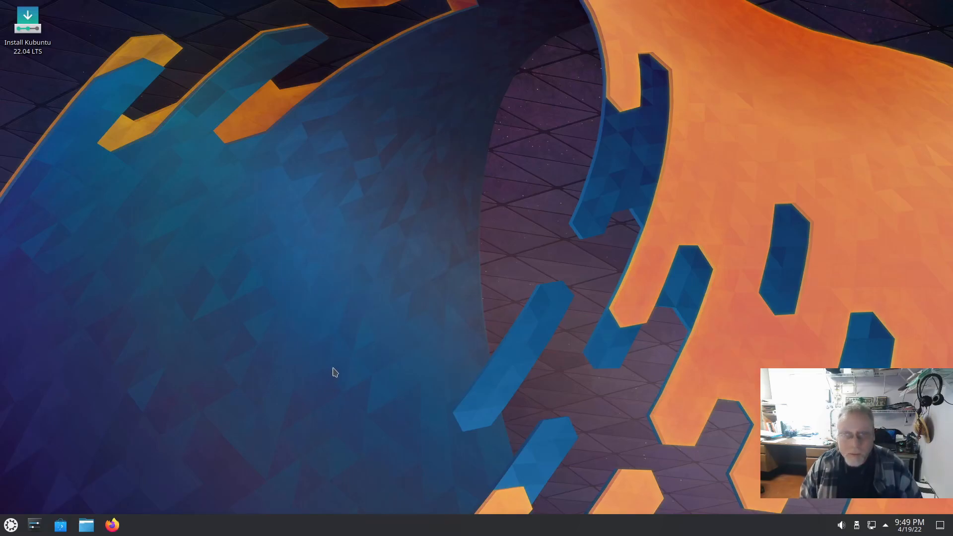
pyautogui.moveTo(153, 184)
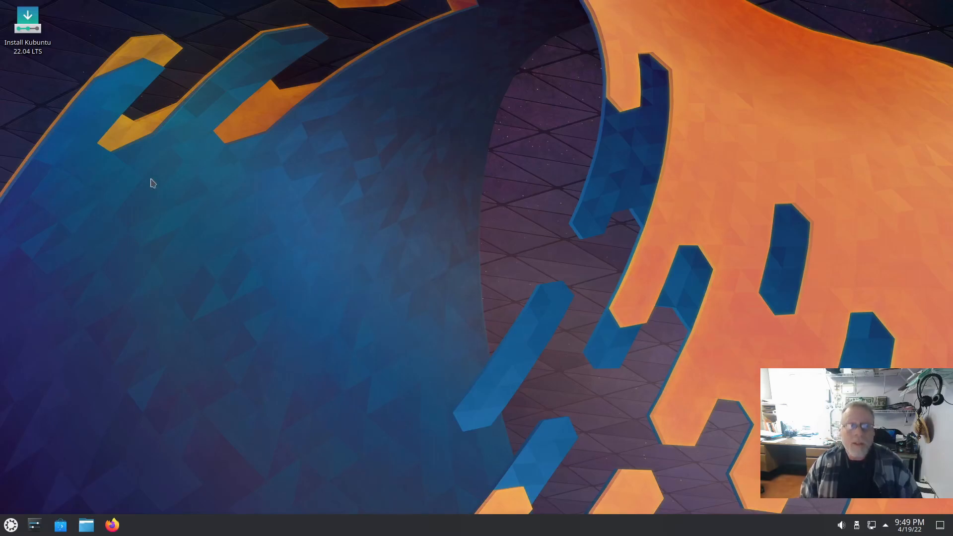
pyautogui.moveTo(299, 259)
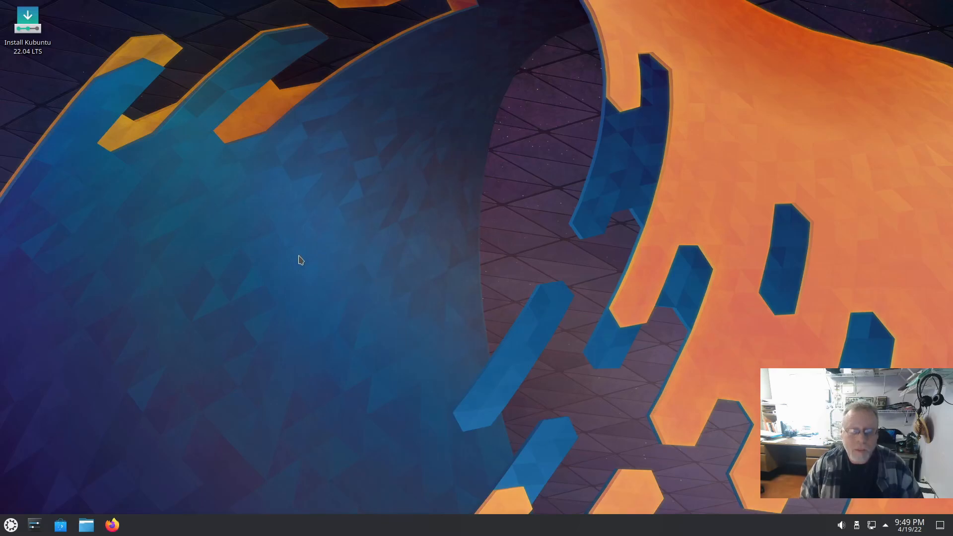
pyautogui.moveTo(294, 261)
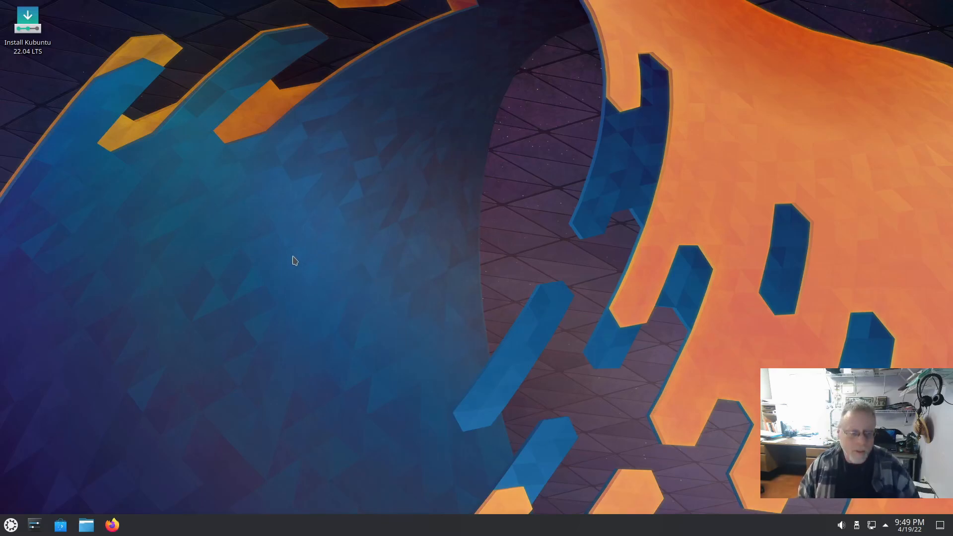
pyautogui.moveTo(324, 299)
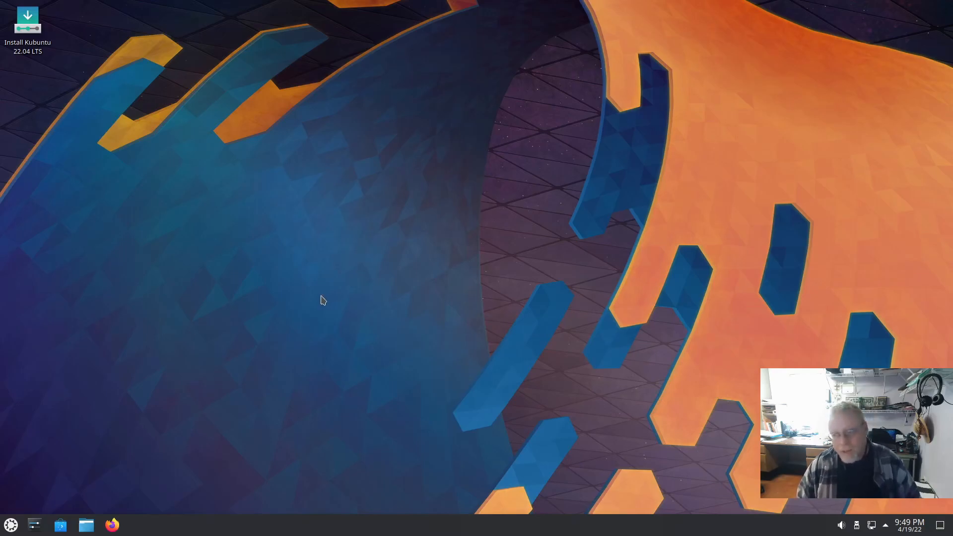
pyautogui.moveTo(329, 308)
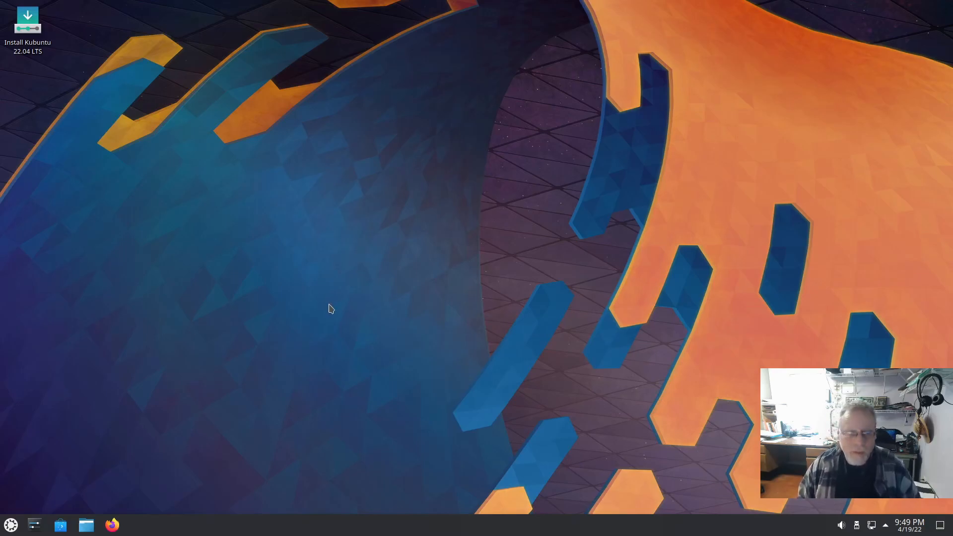
pyautogui.moveTo(323, 296)
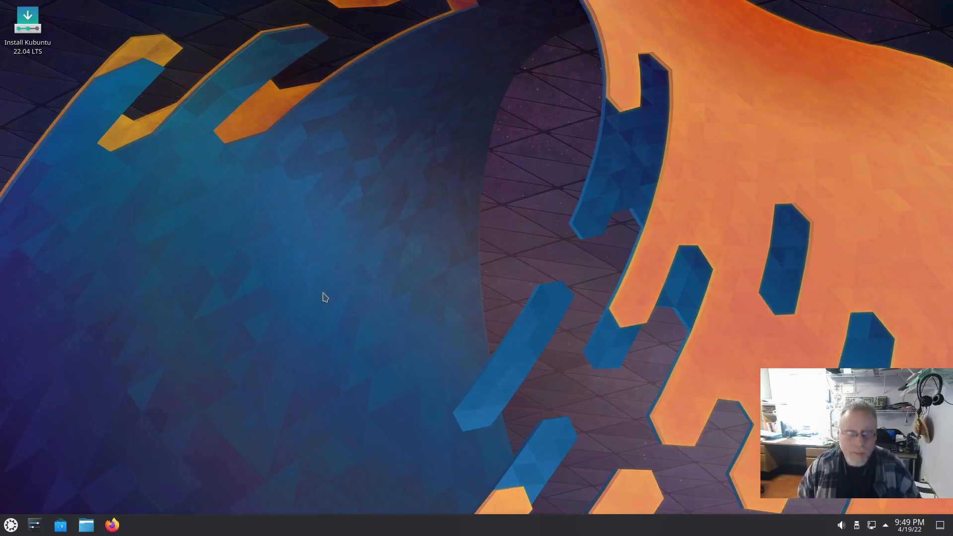
pyautogui.moveTo(341, 330)
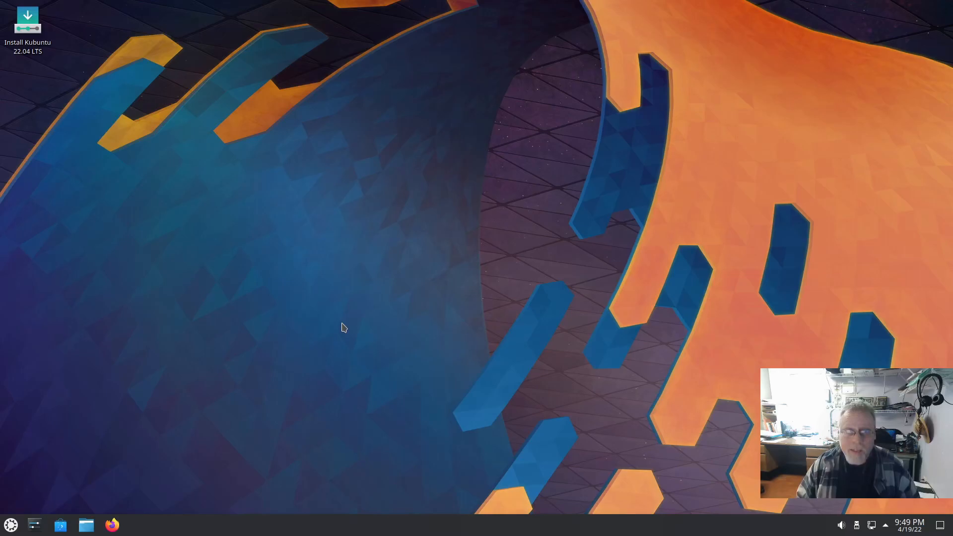
pyautogui.moveTo(346, 334)
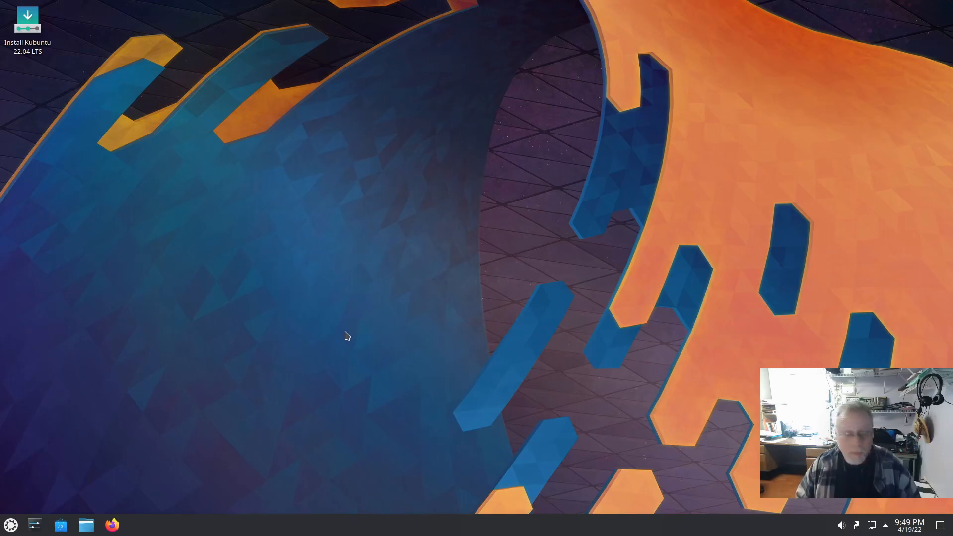
pyautogui.moveTo(349, 320)
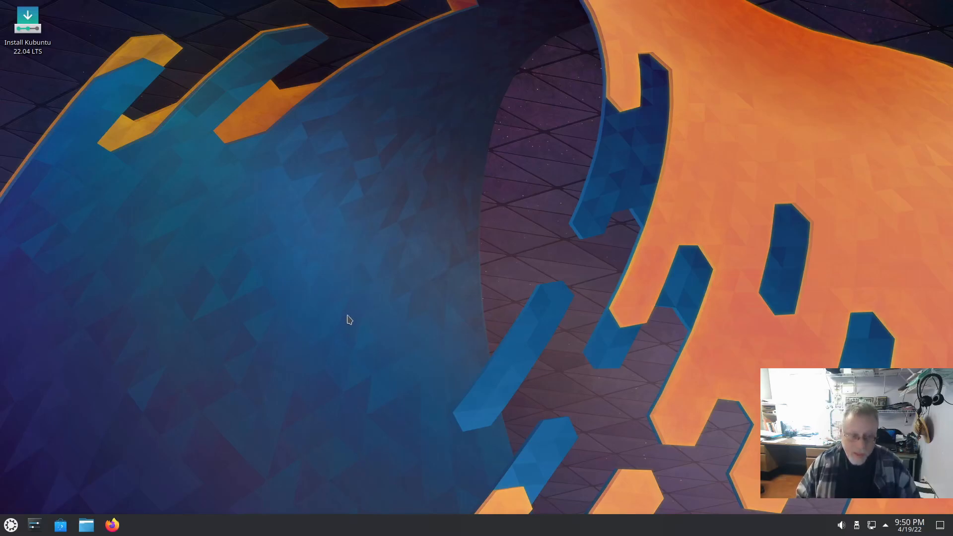
pyautogui.moveTo(352, 303)
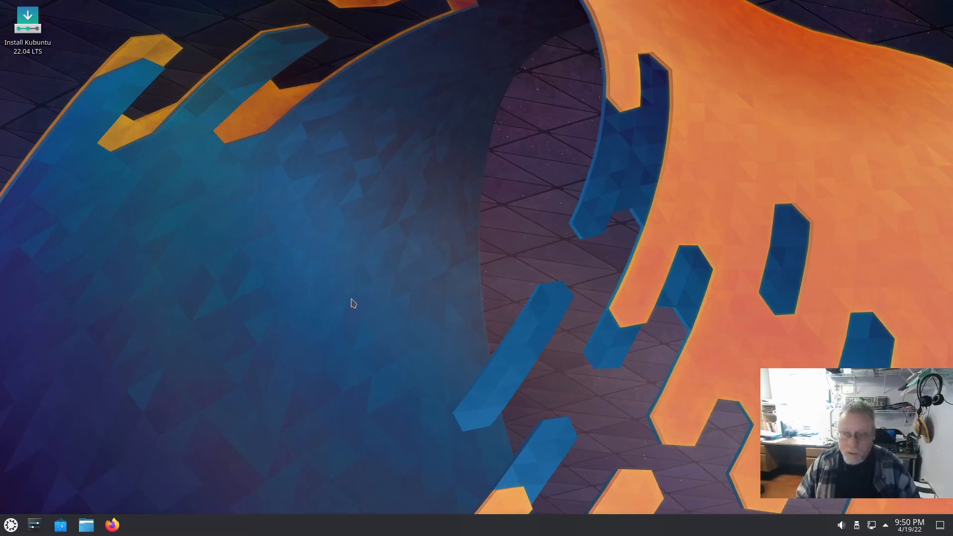
pyautogui.moveTo(44, 472)
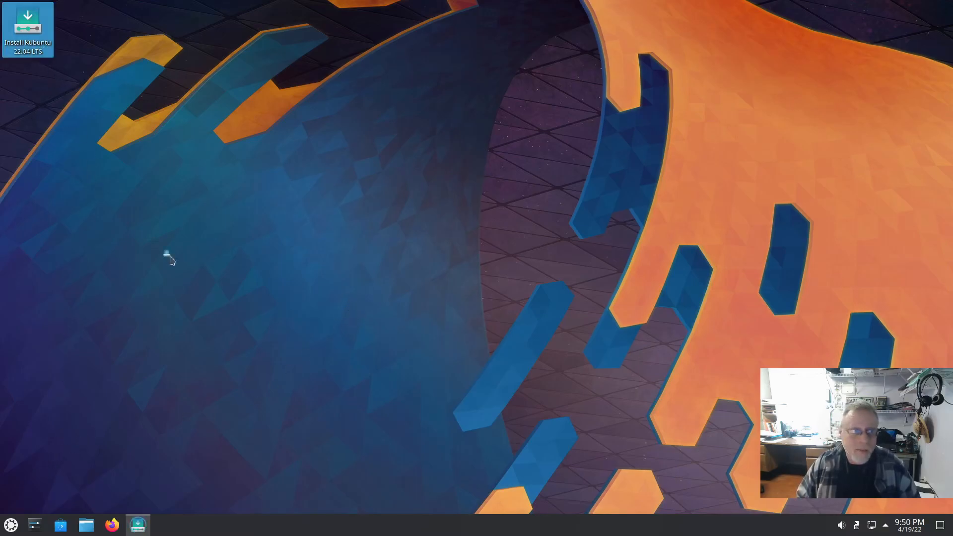
pyautogui.moveTo(638, 264)
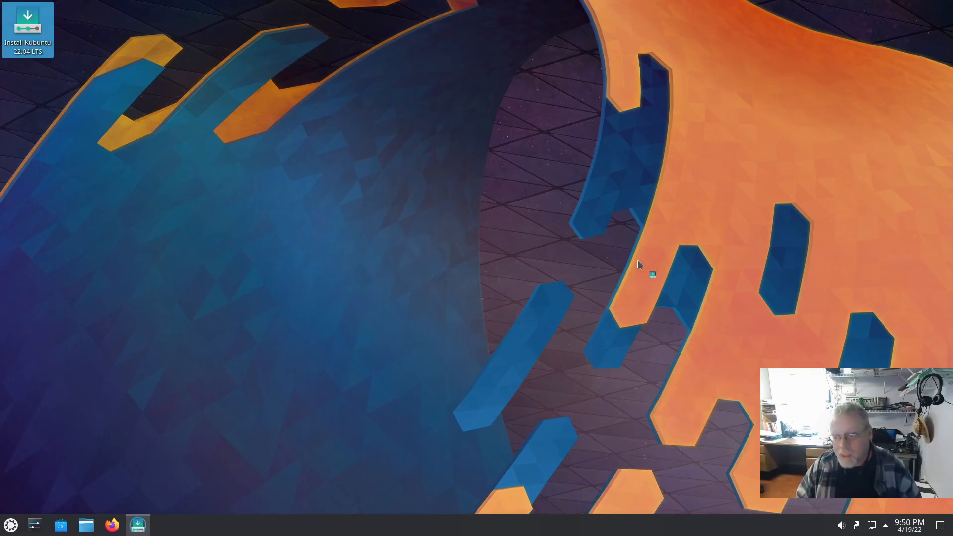
# Step: Launch the Kubuntu installer from the desktop icon, landing on the Welcome page in English
pyautogui.doubleClick(27, 28)
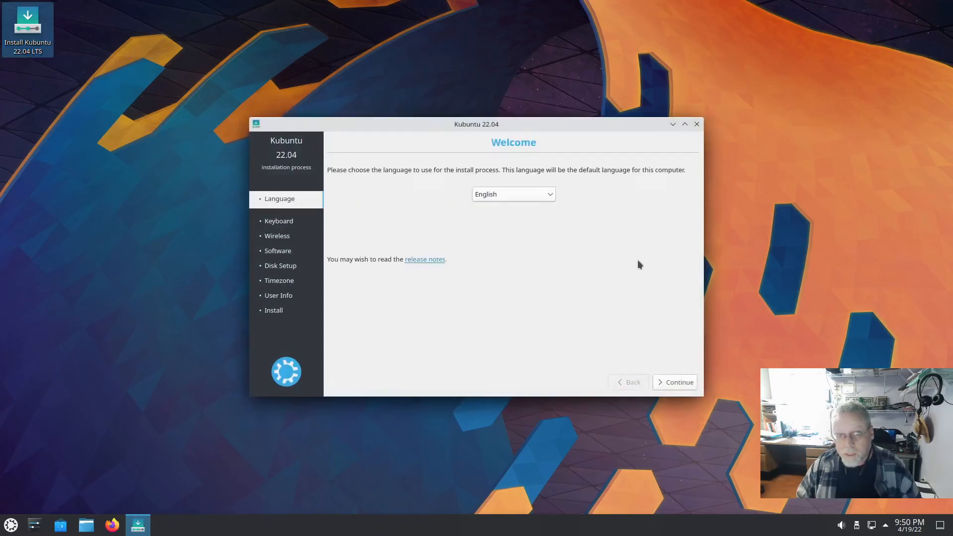
pyautogui.moveTo(615, 244)
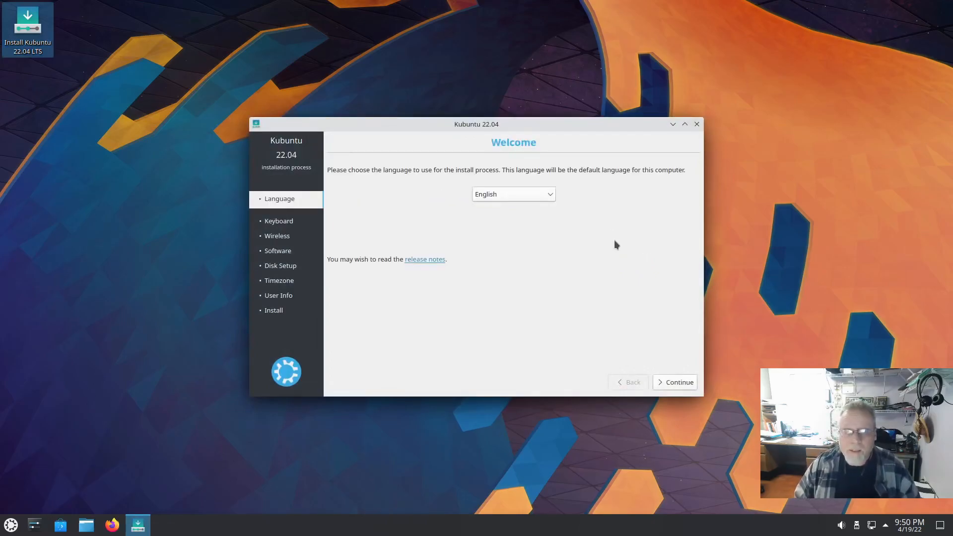
pyautogui.moveTo(605, 232)
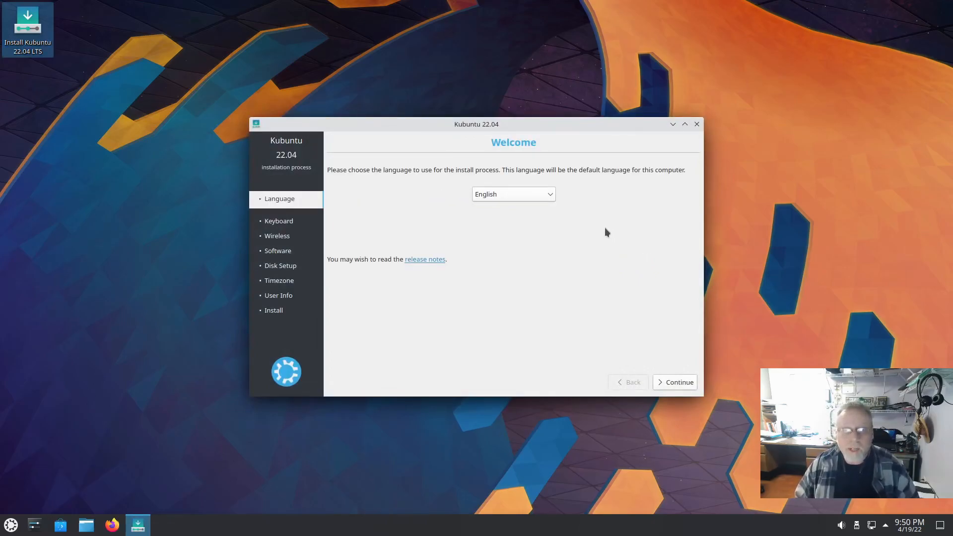
pyautogui.moveTo(604, 216)
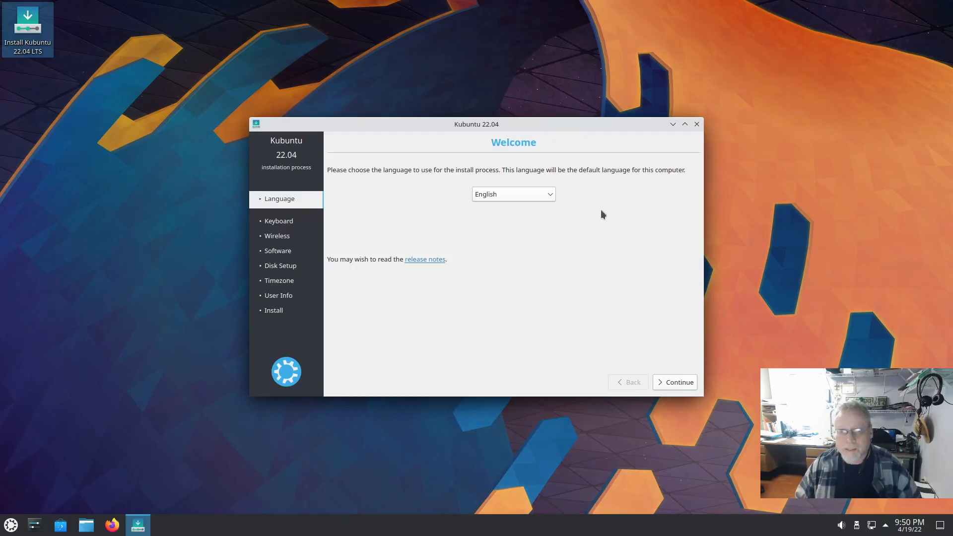
pyautogui.moveTo(606, 228)
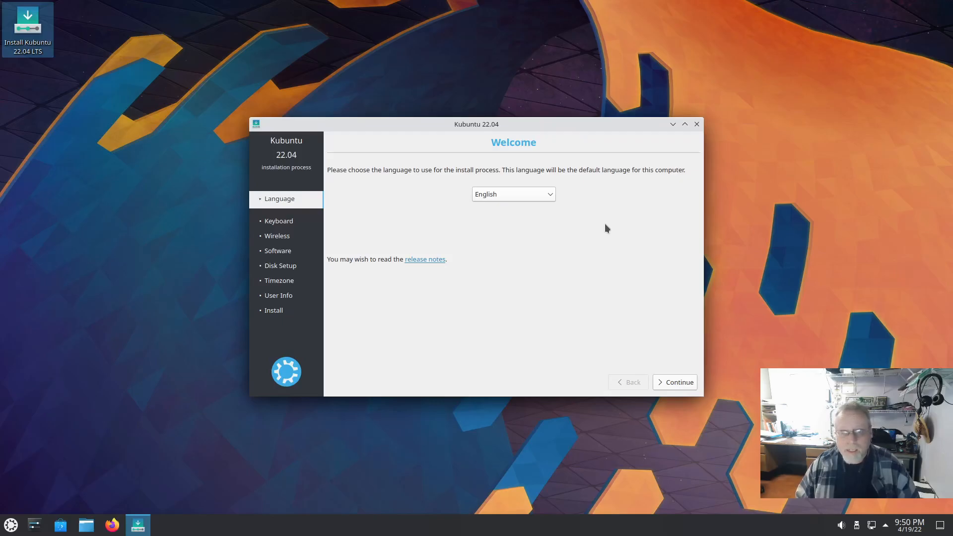
pyautogui.moveTo(543, 291)
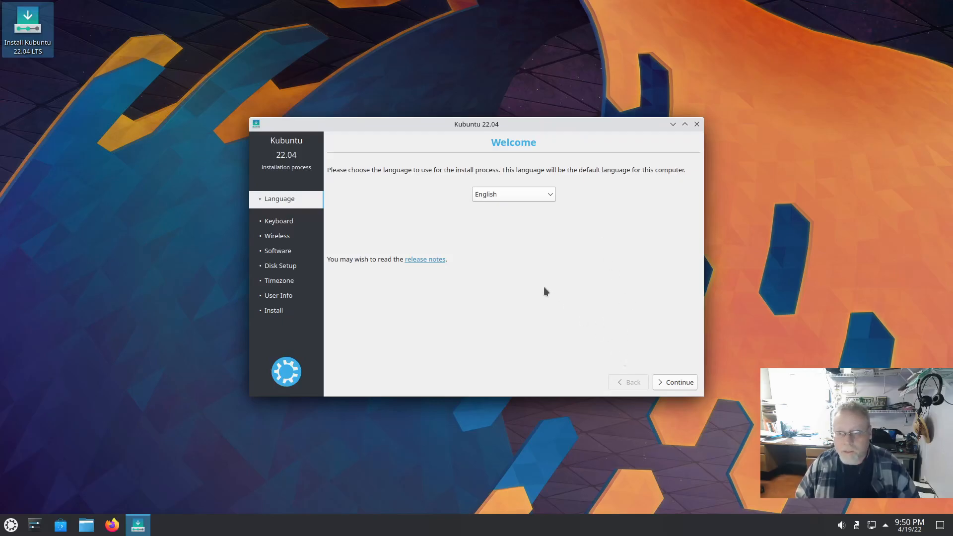
pyautogui.moveTo(671, 376)
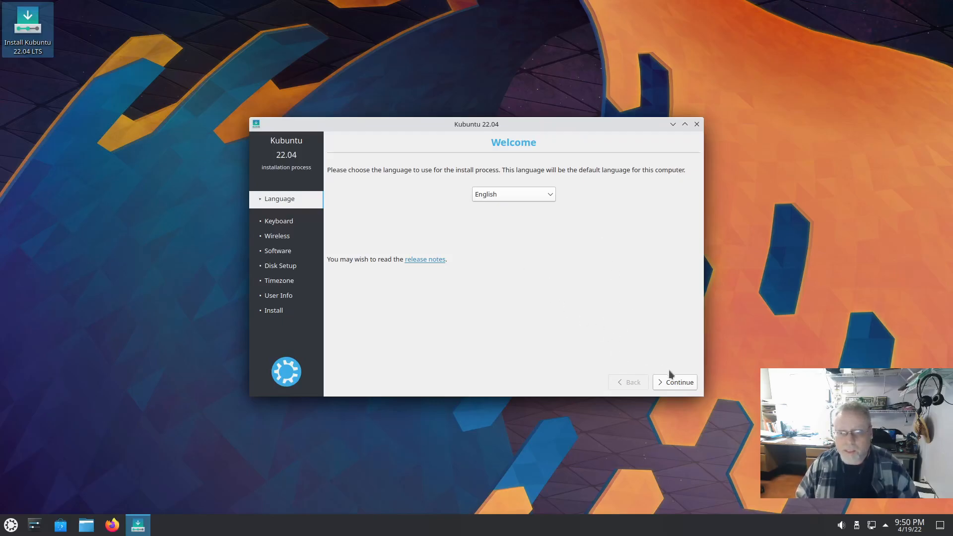
# Step: Accept English, the English (US) keyboard, skip wireless and keep a normal installation with updates
pyautogui.click(675, 381)
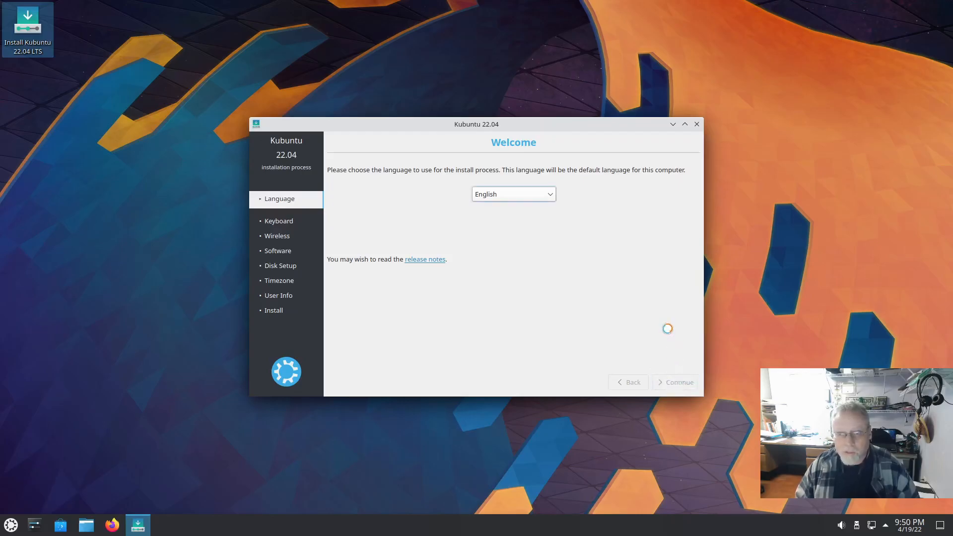
pyautogui.click(675, 382)
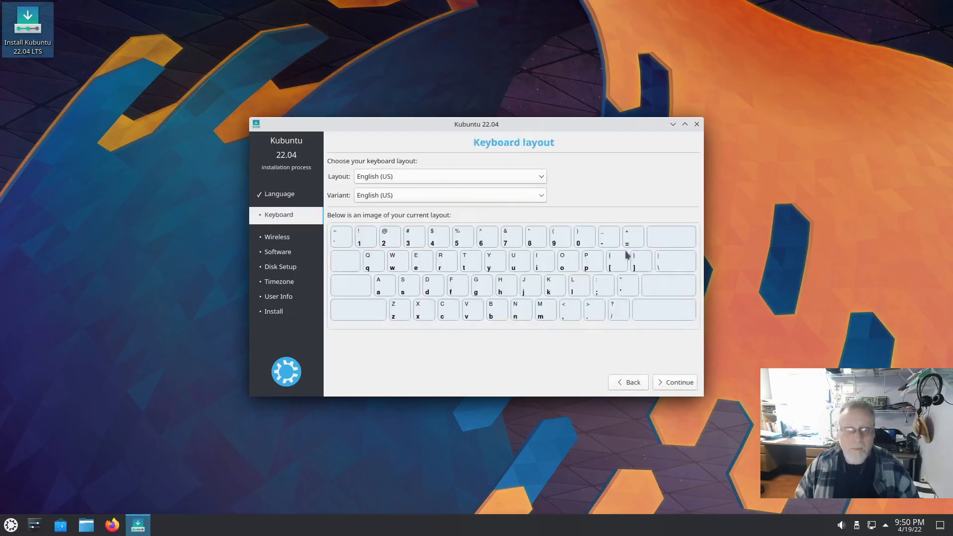
pyautogui.click(675, 382)
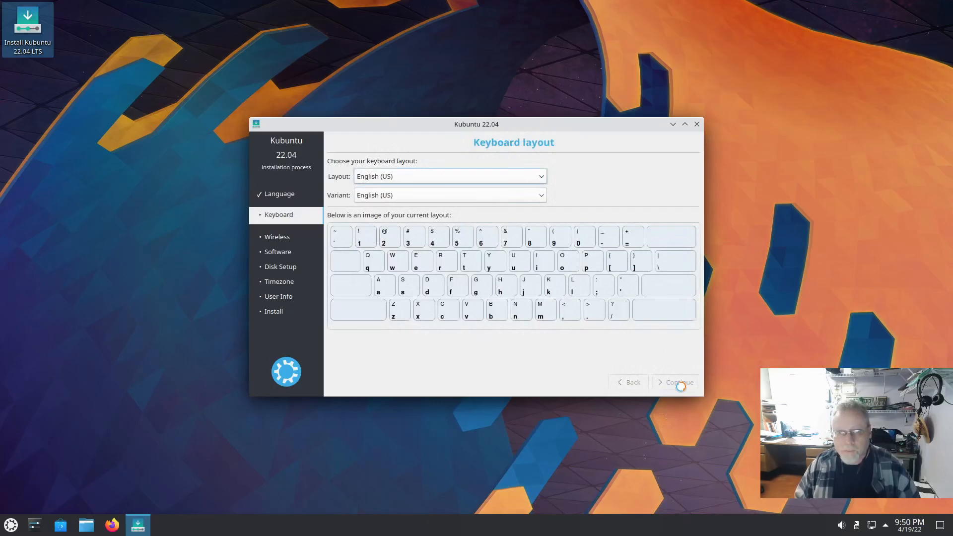
pyautogui.click(679, 381)
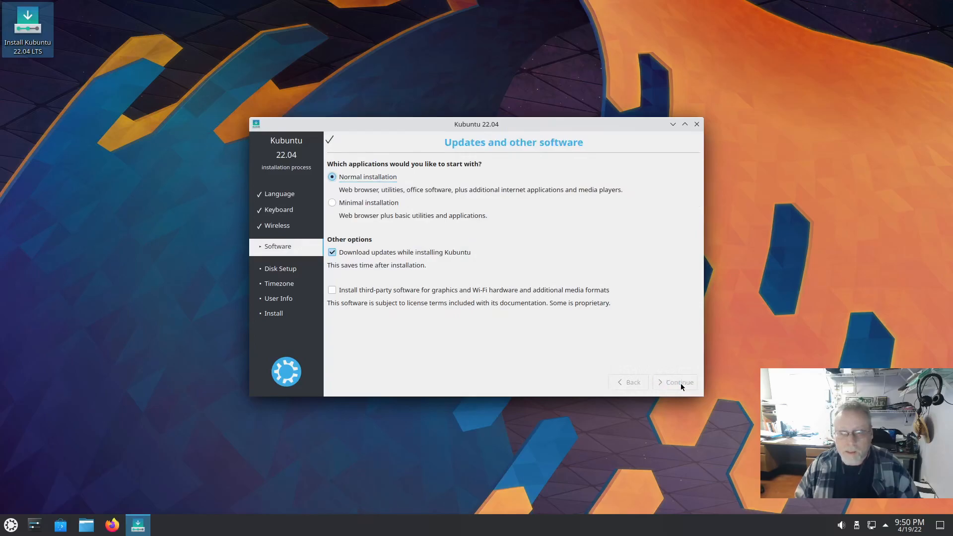
pyautogui.click(675, 381)
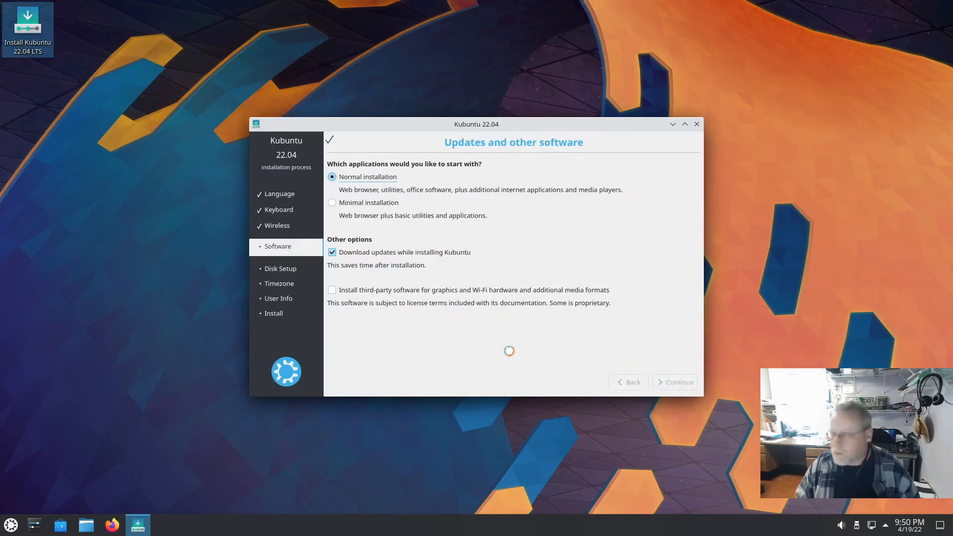
# Step: Keep 'Guided - use entire disk' on the virtual disk and start the installation
pyautogui.click(675, 381)
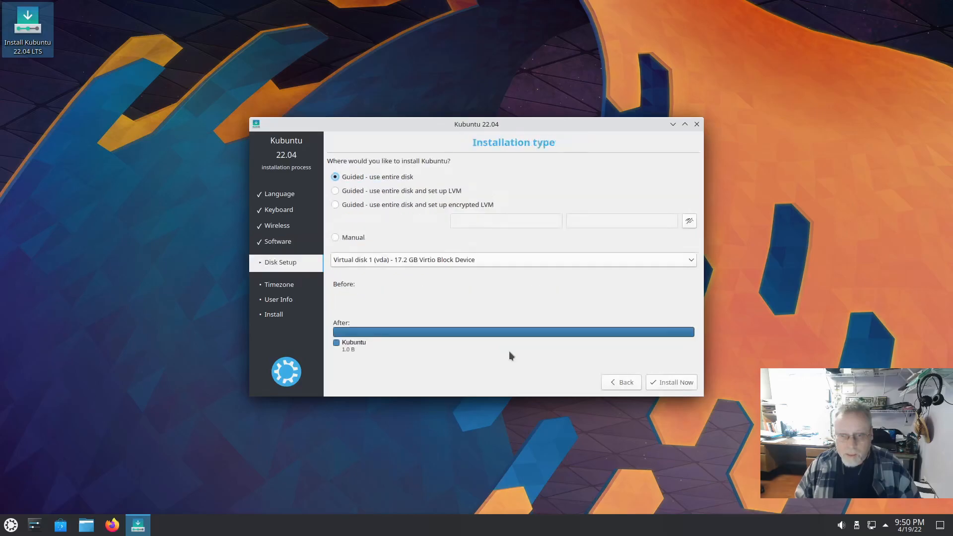
pyautogui.moveTo(643, 392)
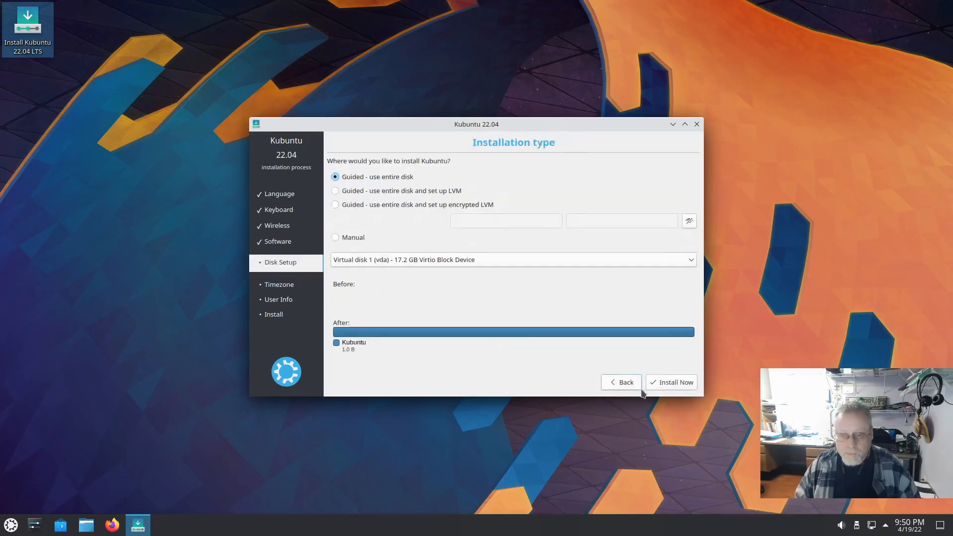
pyautogui.click(671, 381)
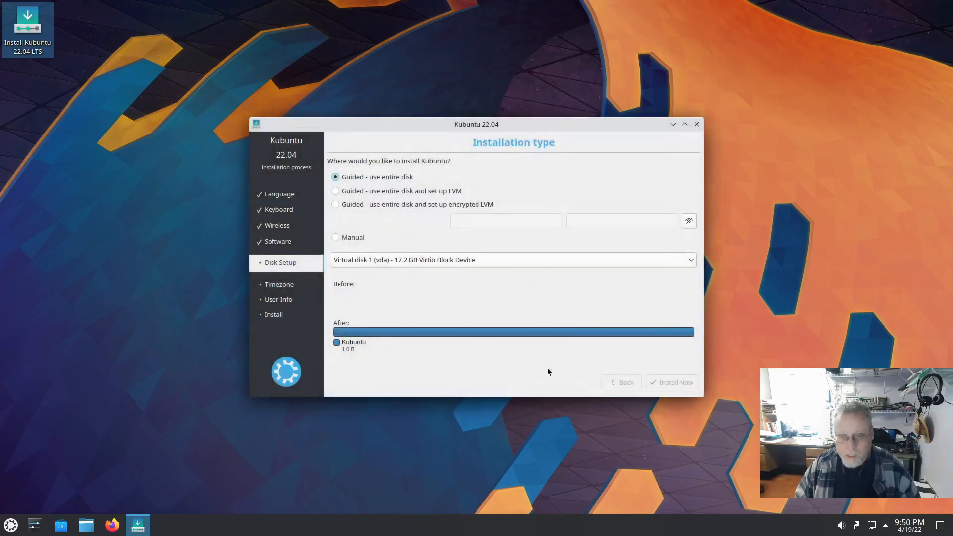
# Step: Accept the time zone and account details and let the installation run to completion
pyautogui.click(671, 382)
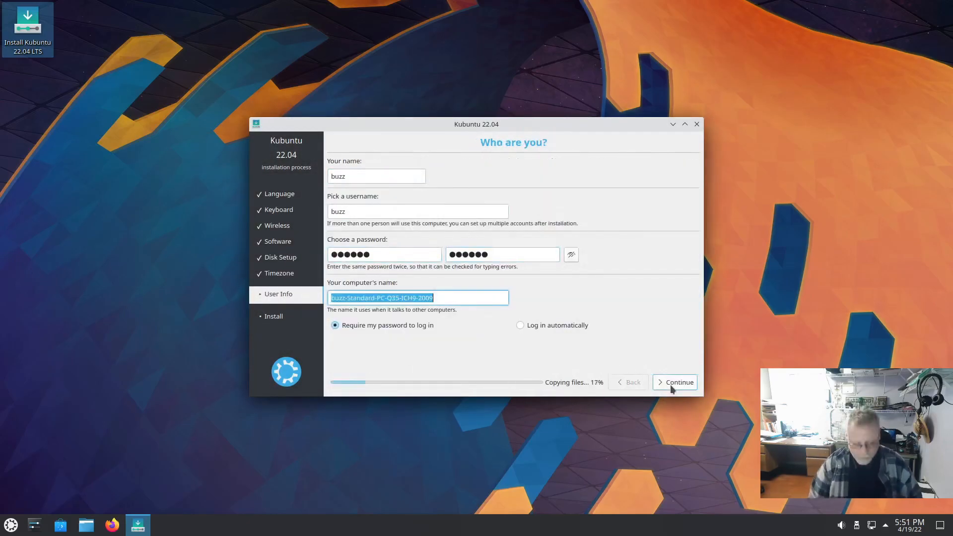
pyautogui.click(678, 381)
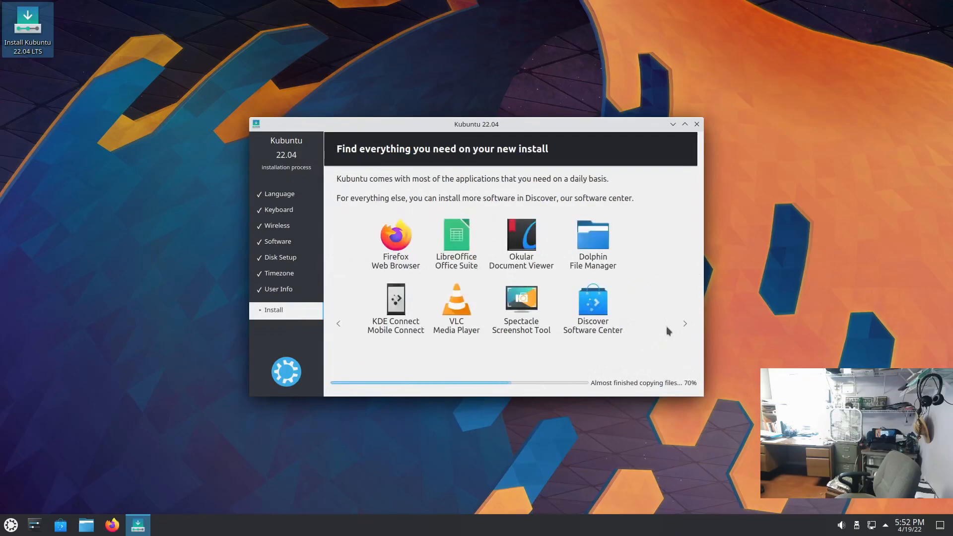
pyautogui.click(683, 322)
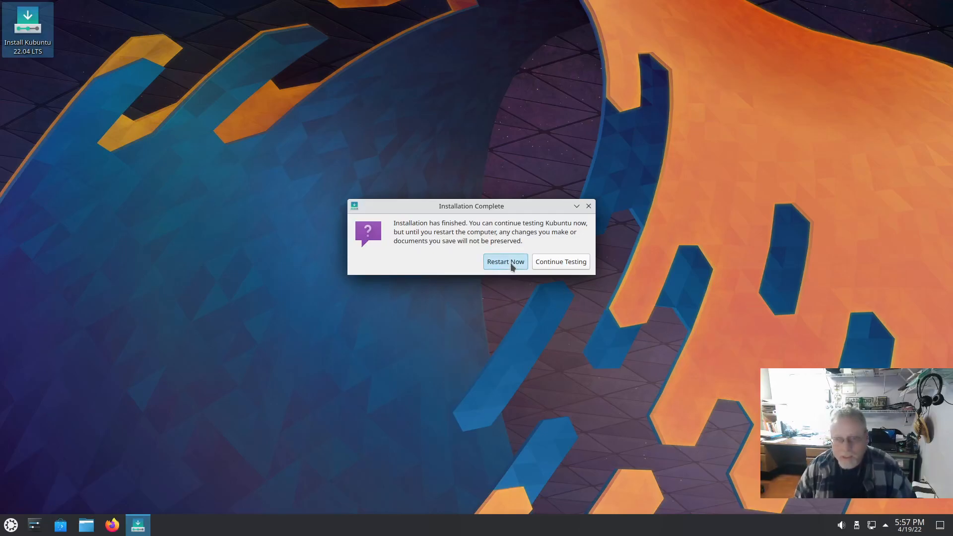
# Step: Restart into the newly installed Kubuntu desktop and launch a terminal
pyautogui.click(505, 261)
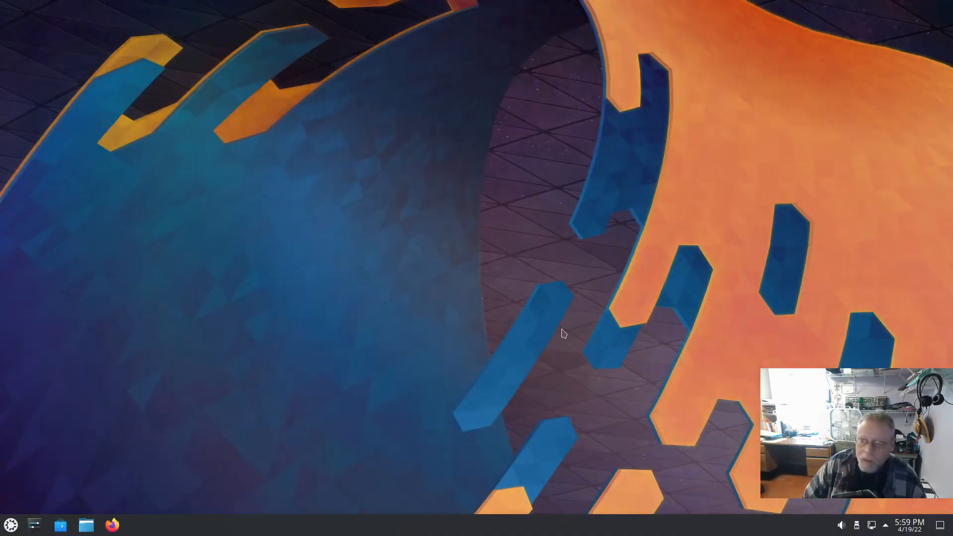
pyautogui.moveTo(66, 457)
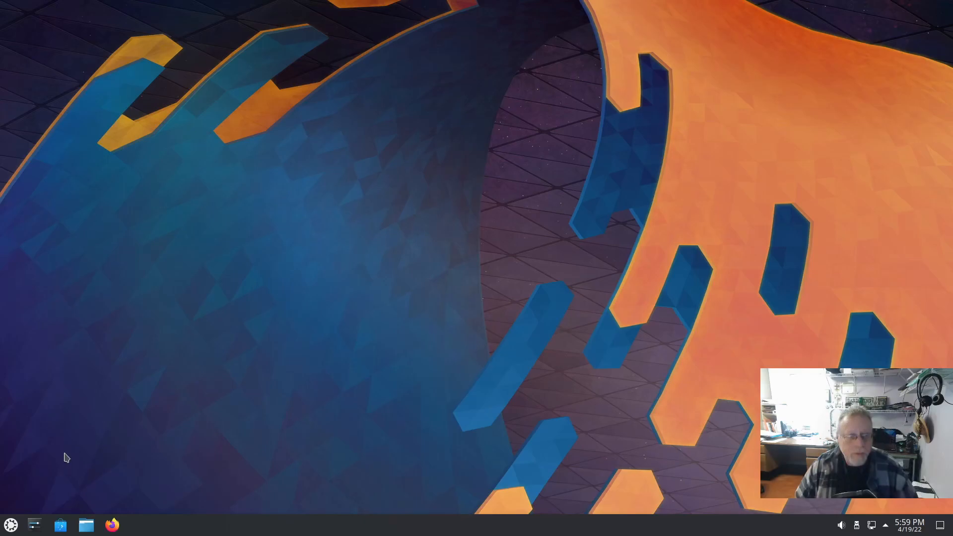
pyautogui.click(10, 524)
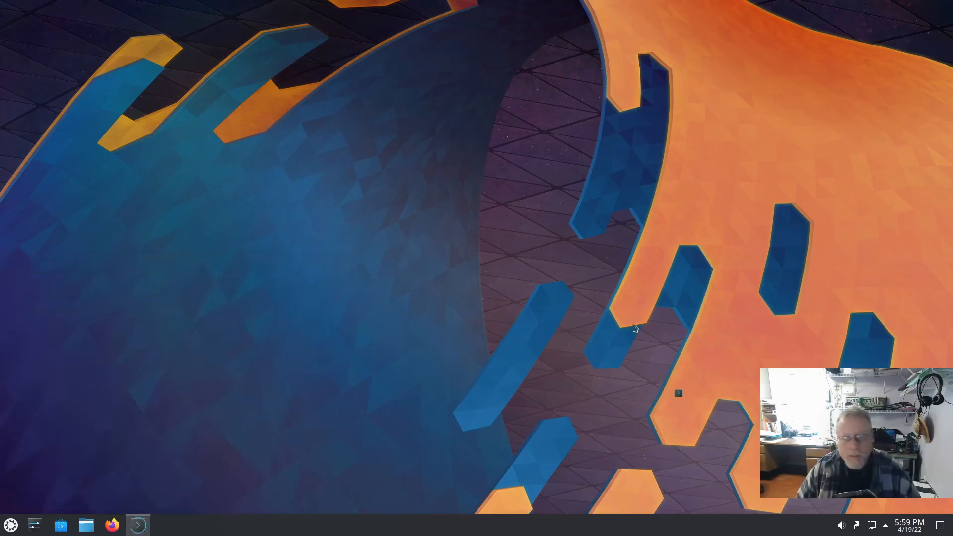
# Step: Run 'sudo apt update && sudo apt d…' in Konsole to update and upgrade the system
pyautogui.click(137, 524)
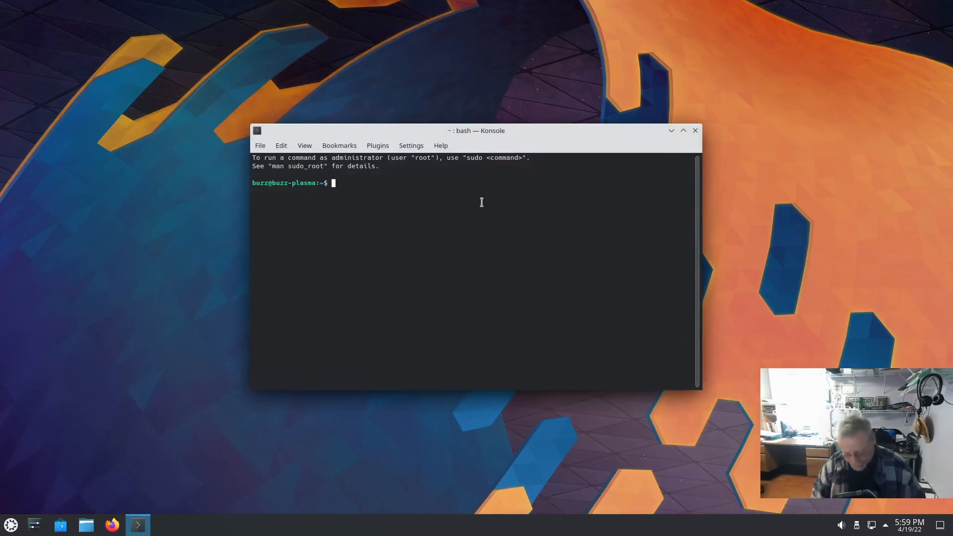
pyautogui.write('sudo a')
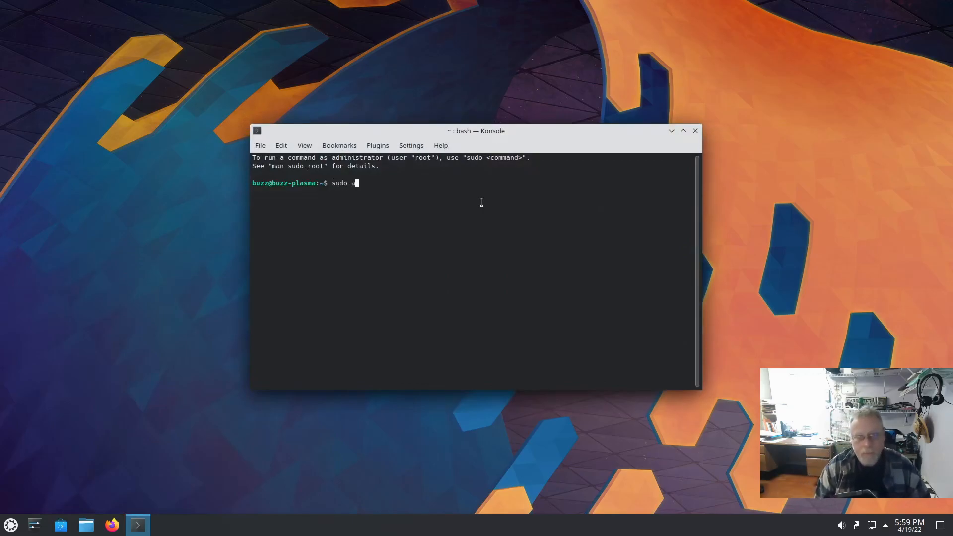
pyautogui.write('pt update &')
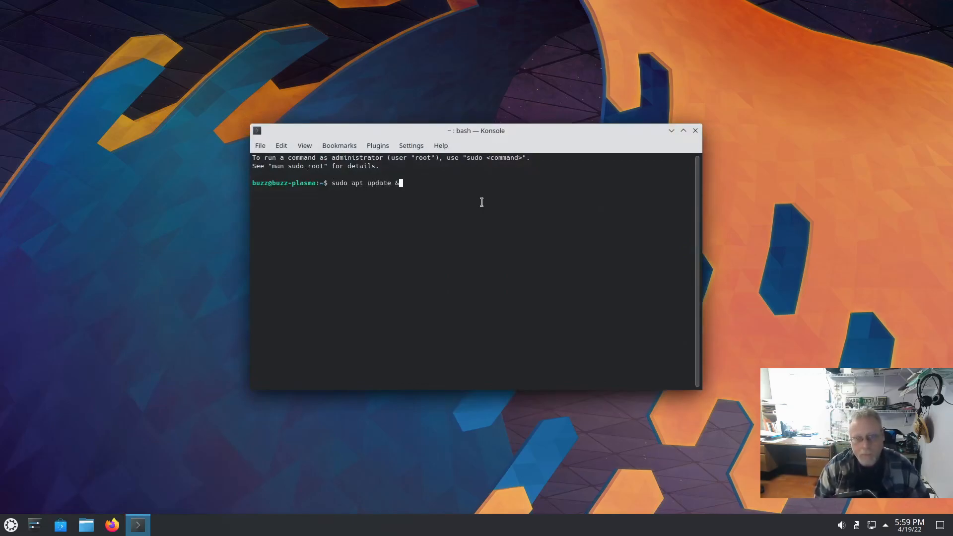
pyautogui.write('& sudo apt d')
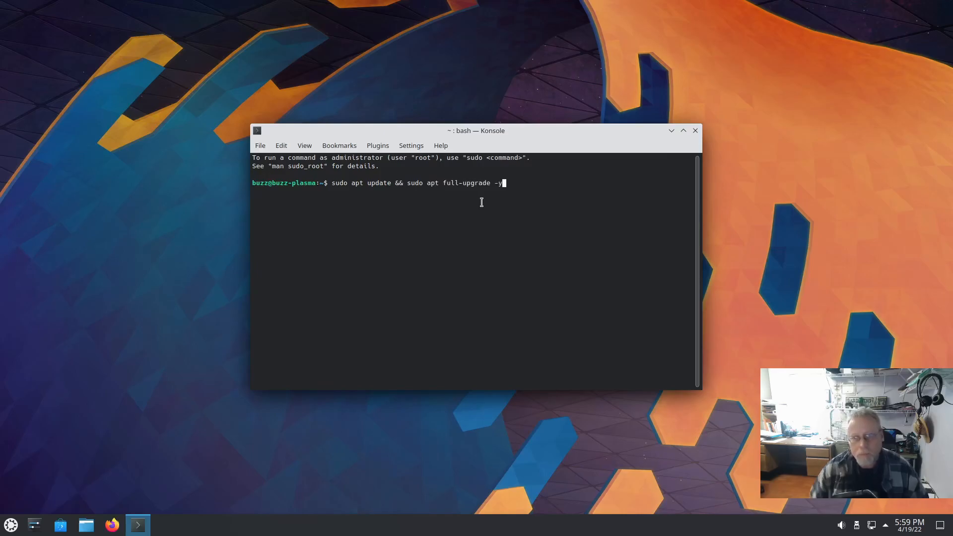
pyautogui.press('Return')
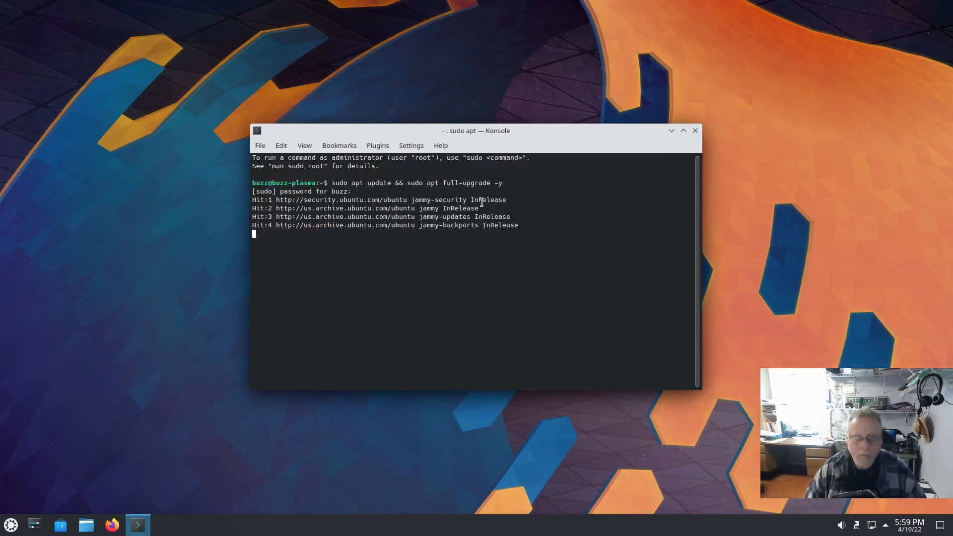
pyautogui.moveTo(530, 191)
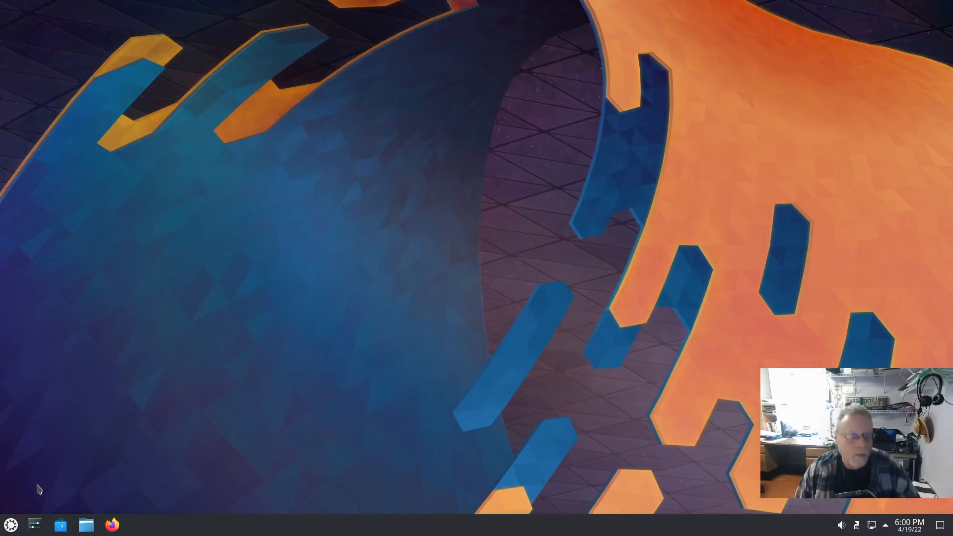
# Step: Search the launcher for 'info' and launch Info Center on About this System
pyautogui.click(11, 524)
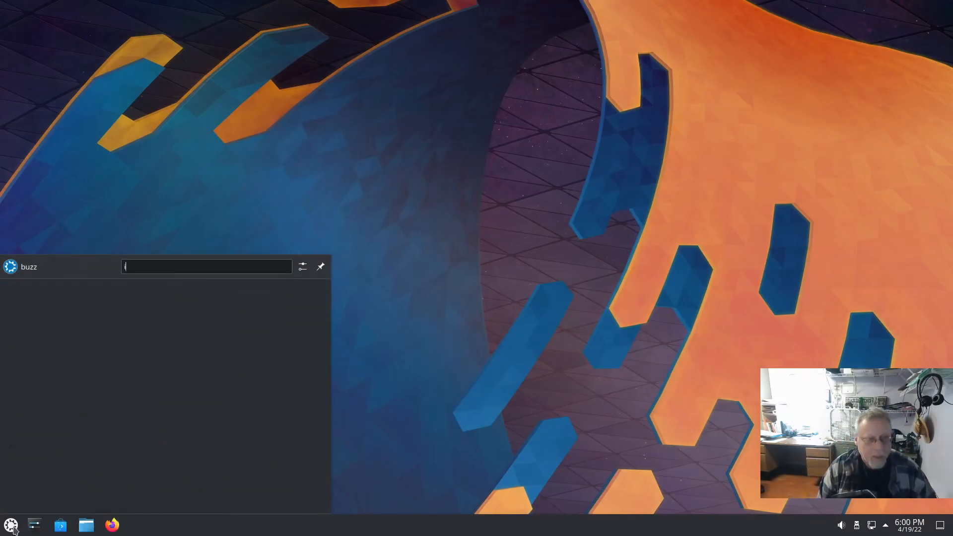
pyautogui.write('info')
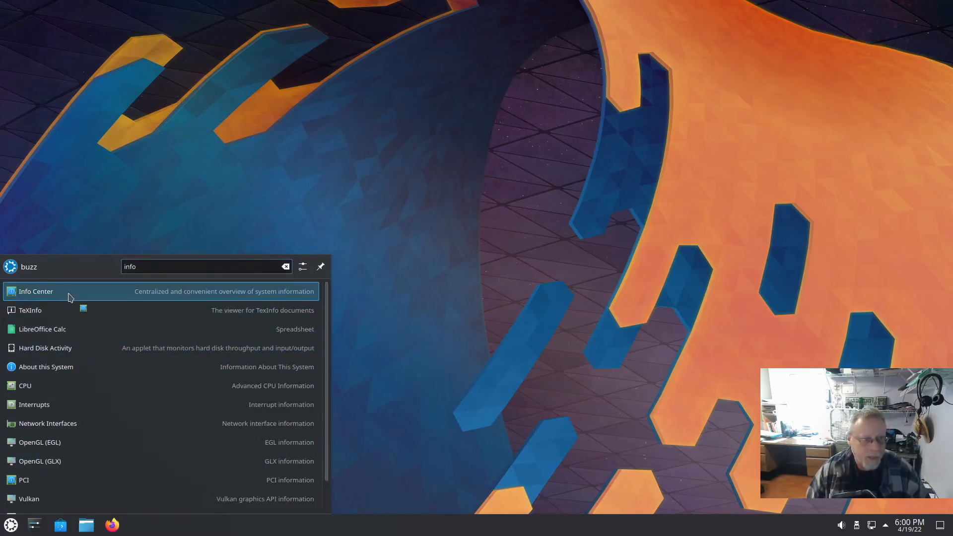
pyautogui.click(36, 291)
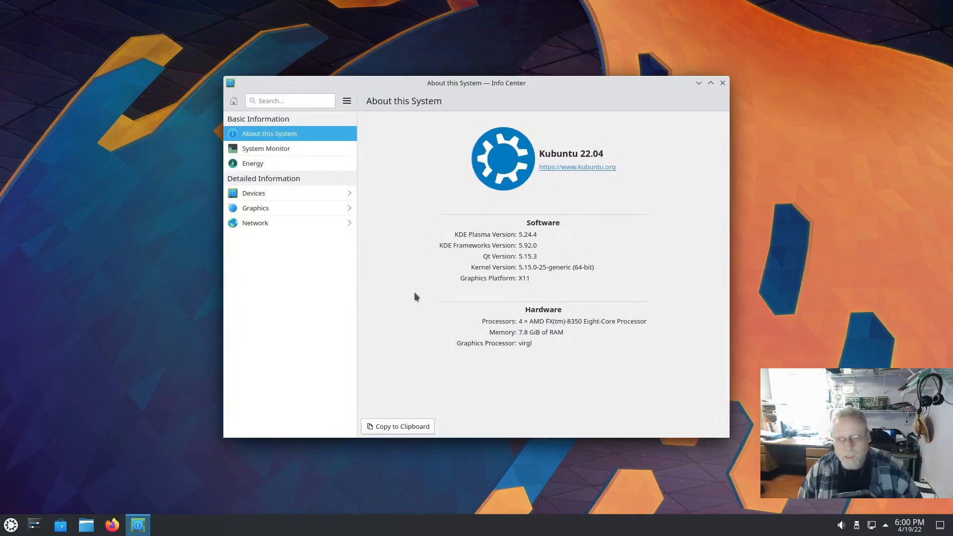
pyautogui.moveTo(468, 239)
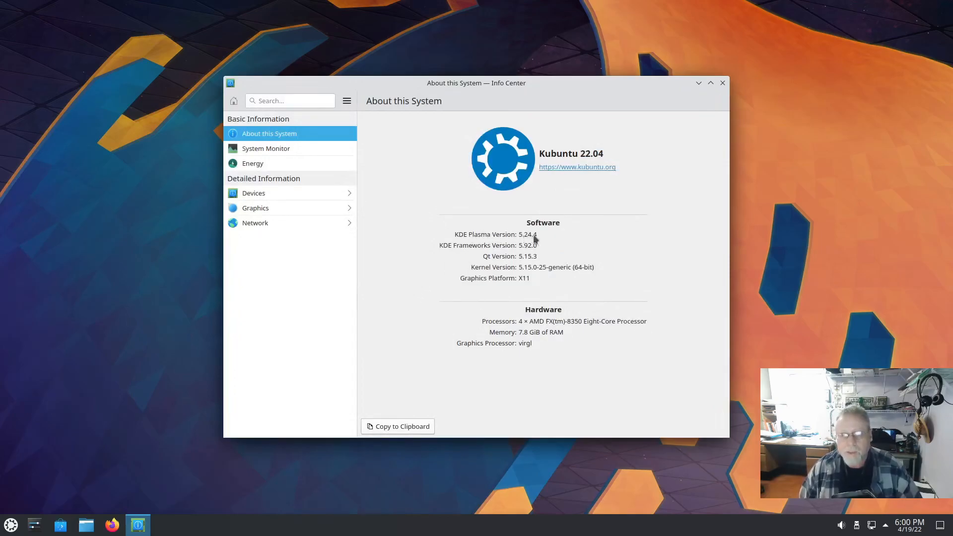
pyautogui.moveTo(584, 252)
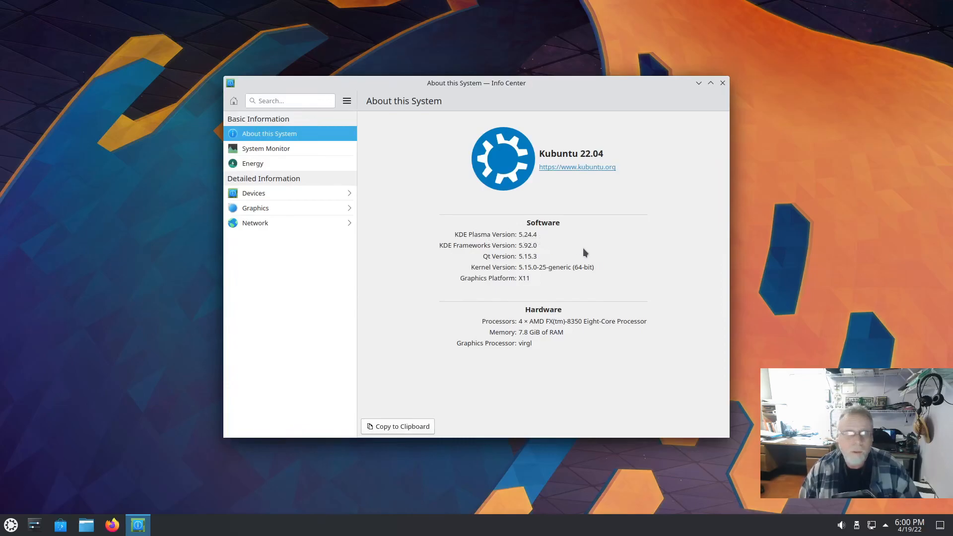
pyautogui.moveTo(604, 258)
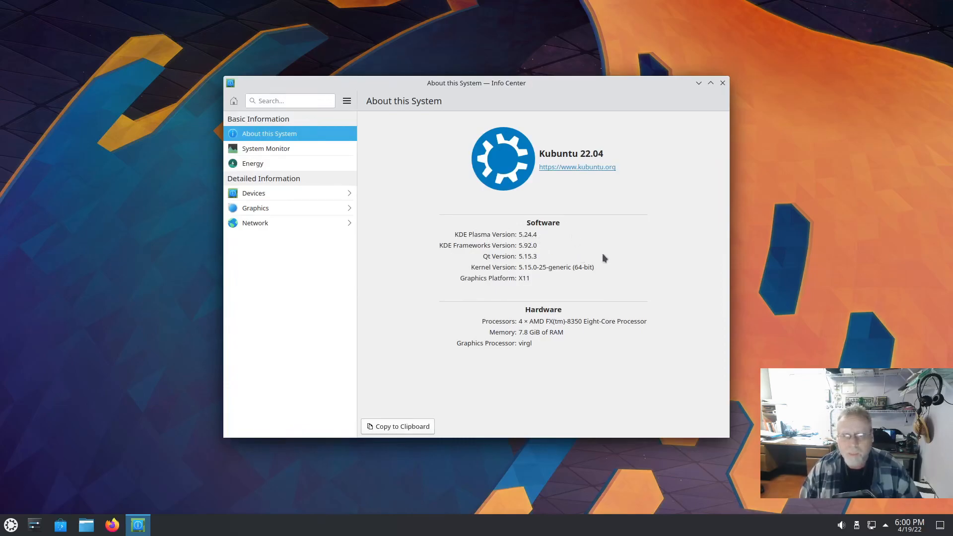
pyautogui.moveTo(548, 246)
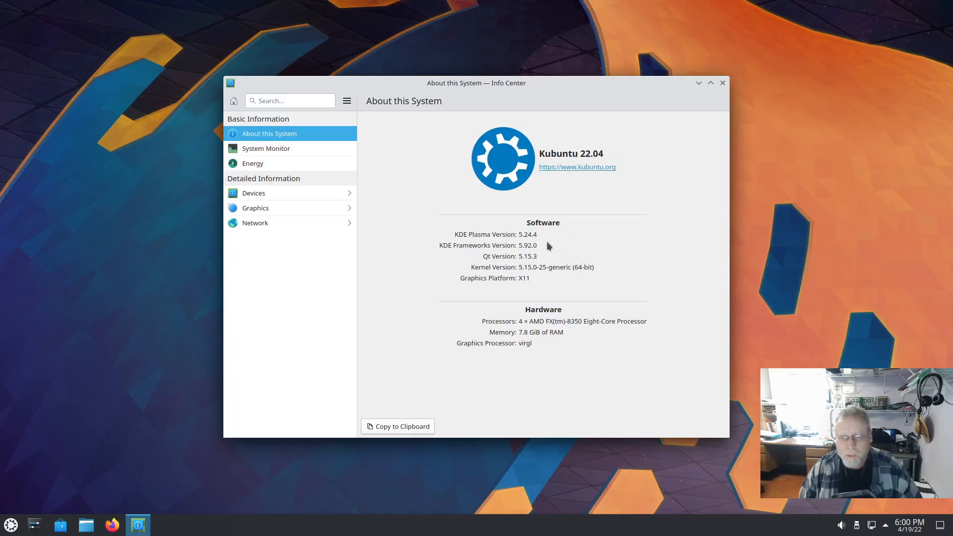
pyautogui.moveTo(545, 260)
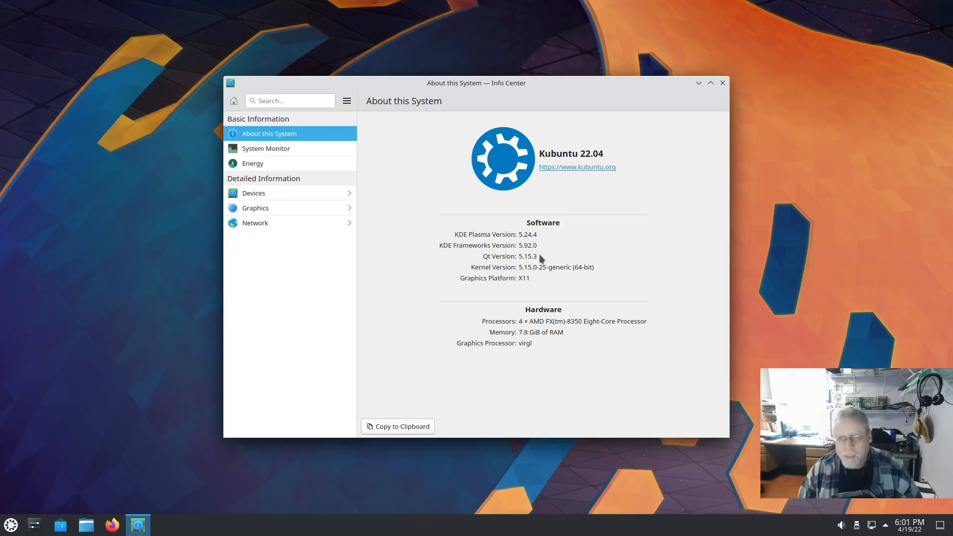
pyautogui.moveTo(493, 274)
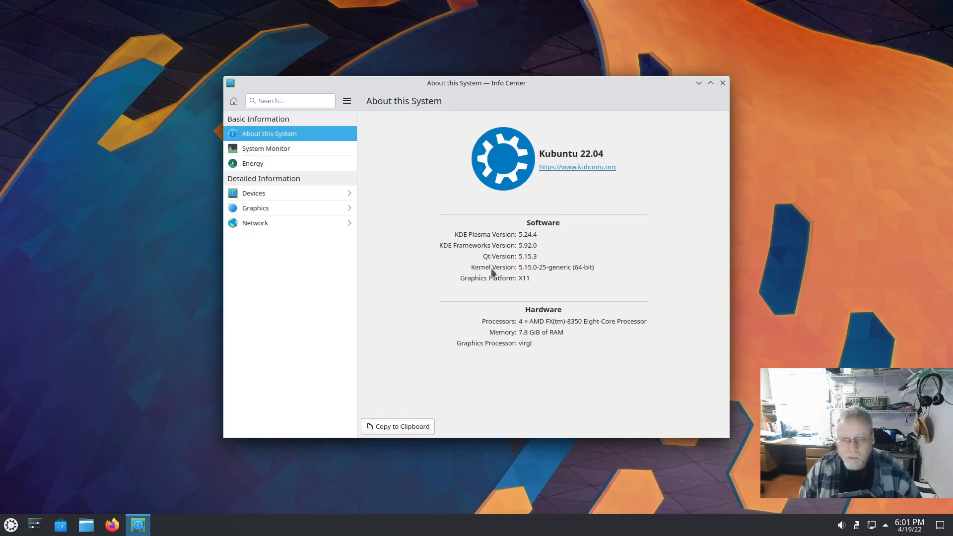
pyautogui.moveTo(435, 309)
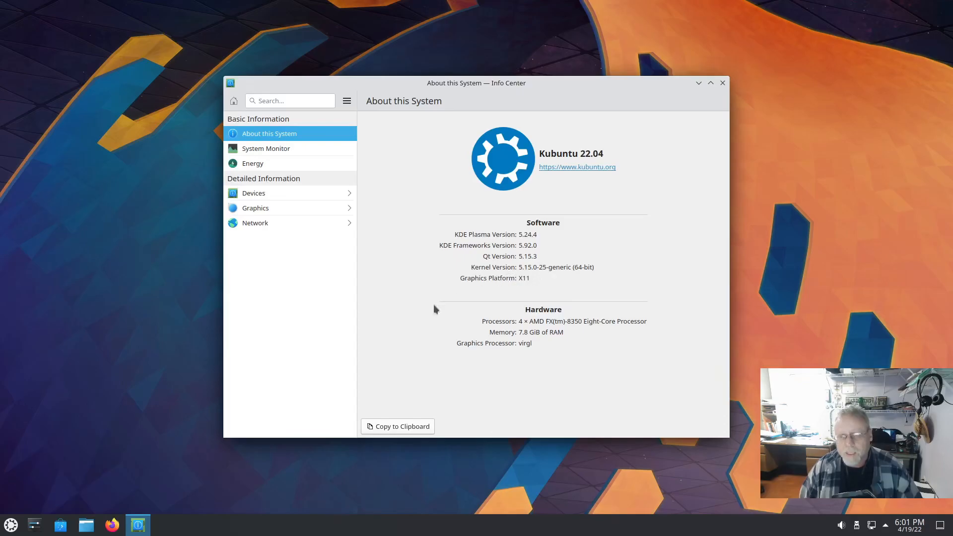
pyautogui.moveTo(405, 298)
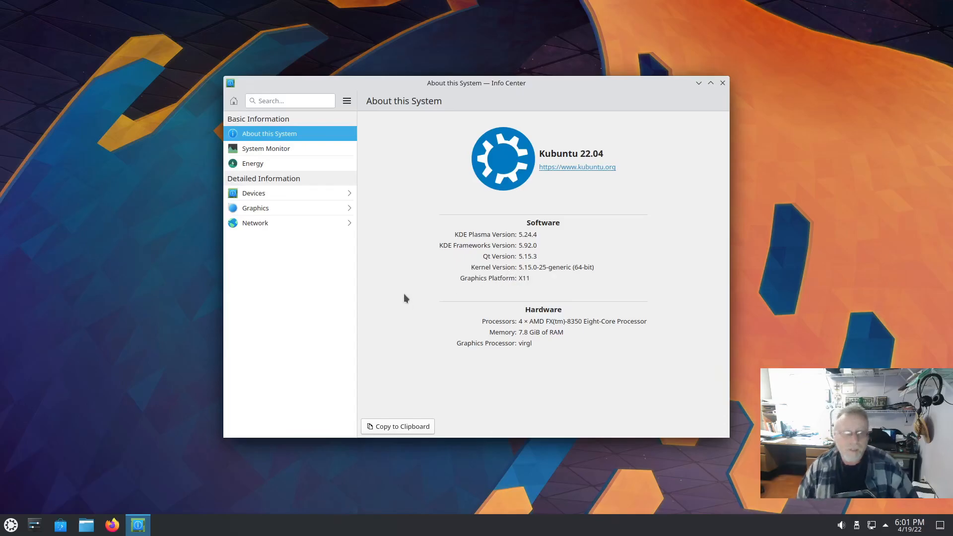
pyautogui.moveTo(408, 279)
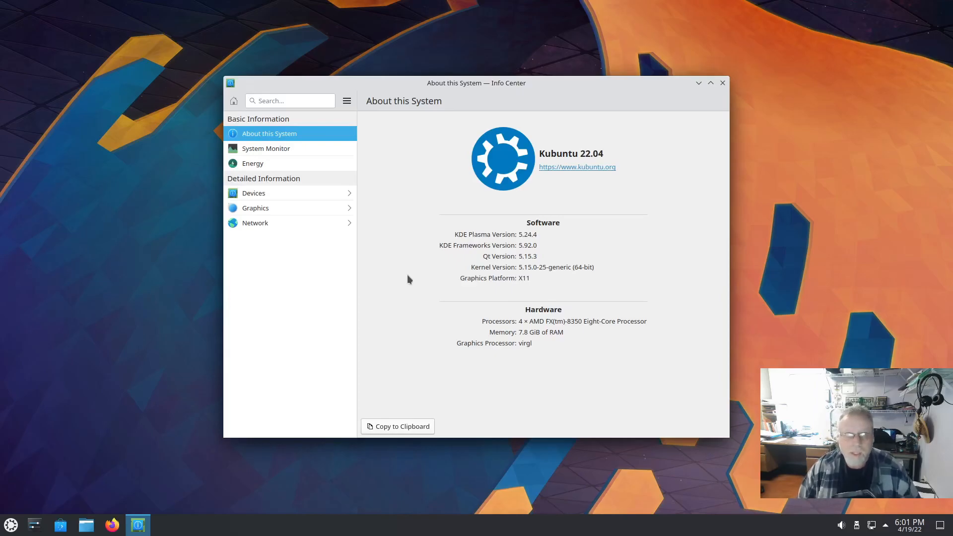
pyautogui.moveTo(263, 194)
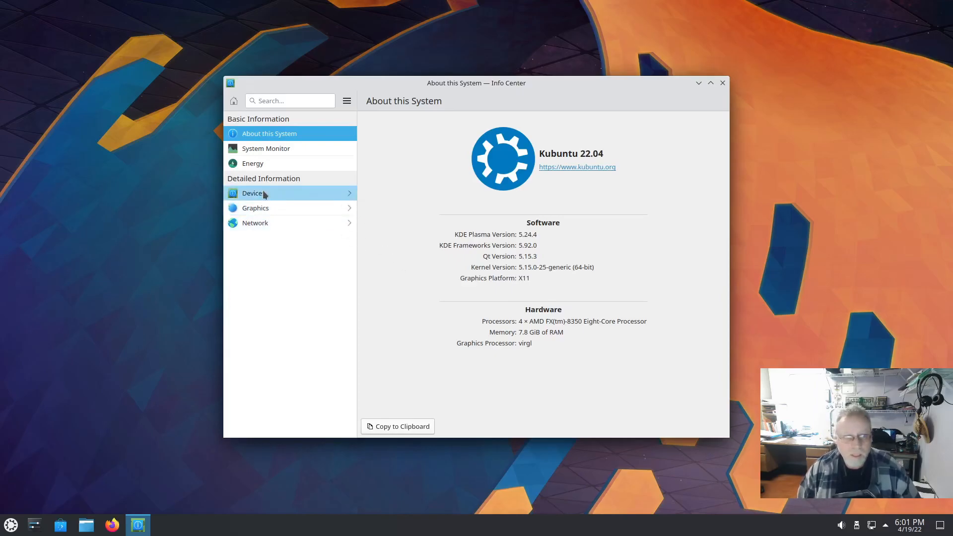
# Step: Review the OpenGL (EGL), OpenGL (GLX), Vulkan and X-Server graphics reports
pyautogui.click(255, 208)
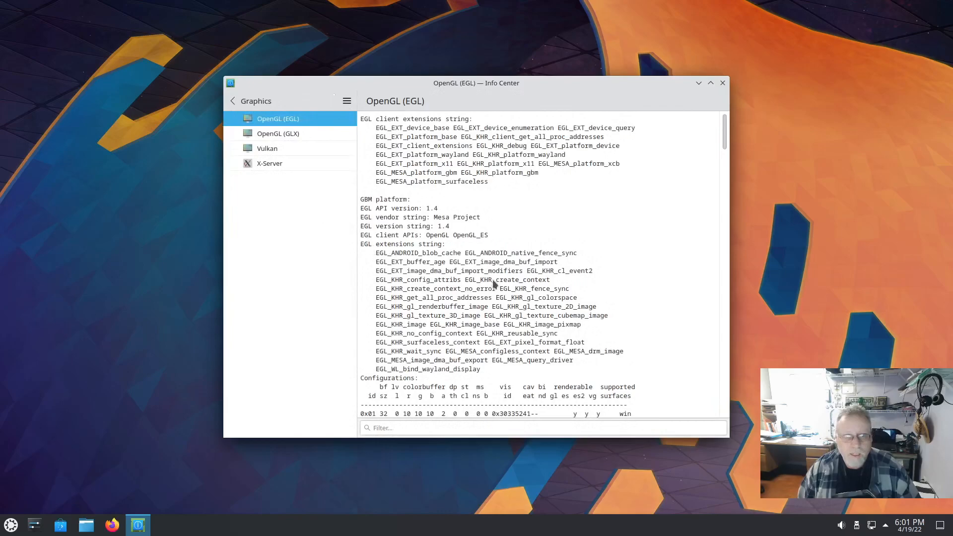
pyautogui.moveTo(325, 203)
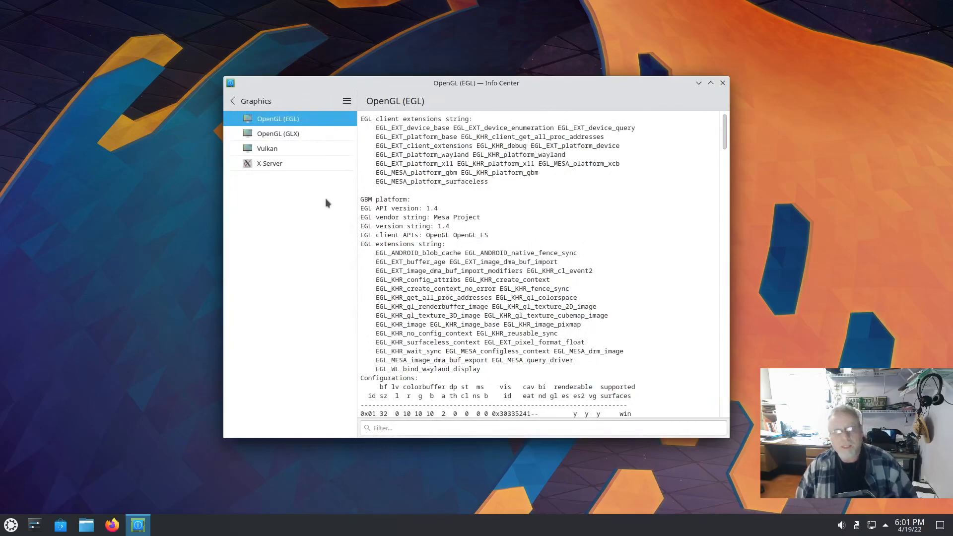
pyautogui.moveTo(515, 193)
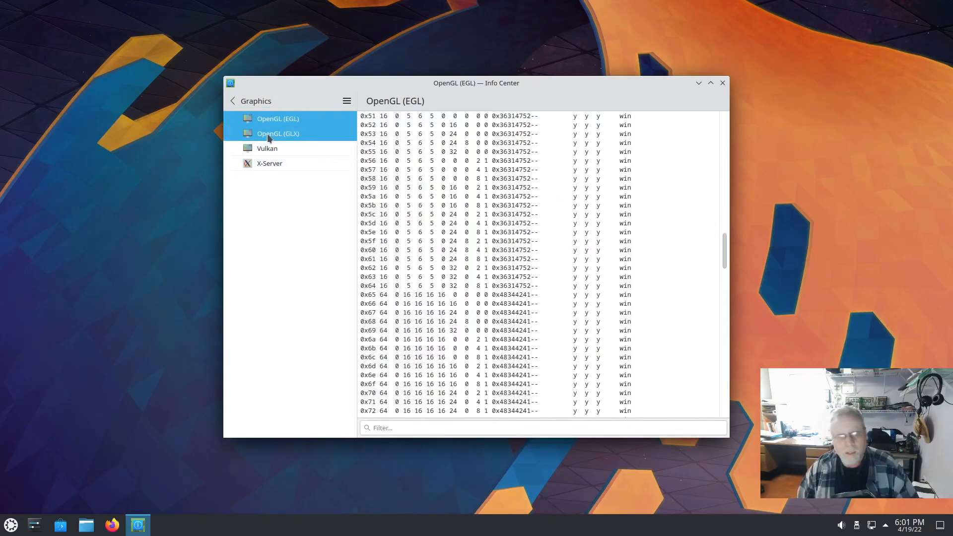
pyautogui.click(278, 133)
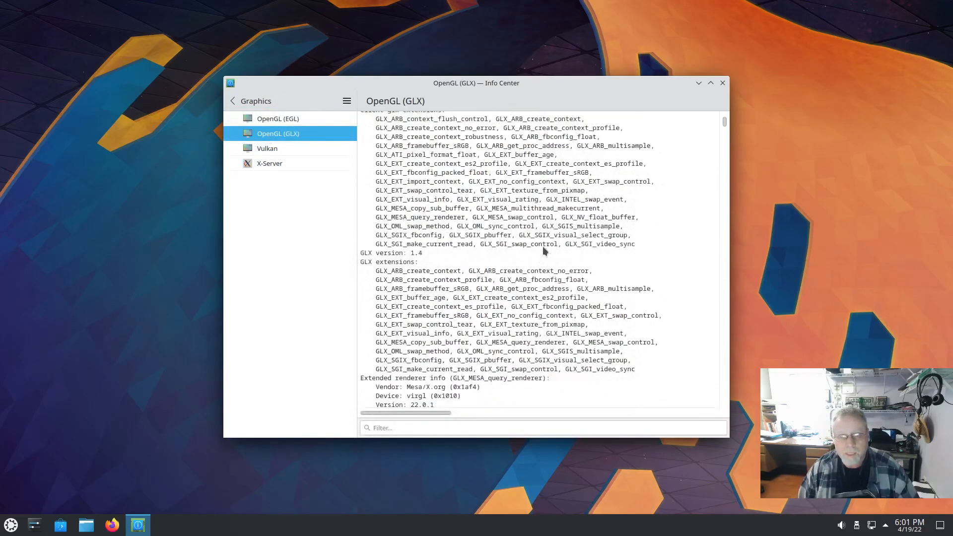
pyautogui.click(267, 148)
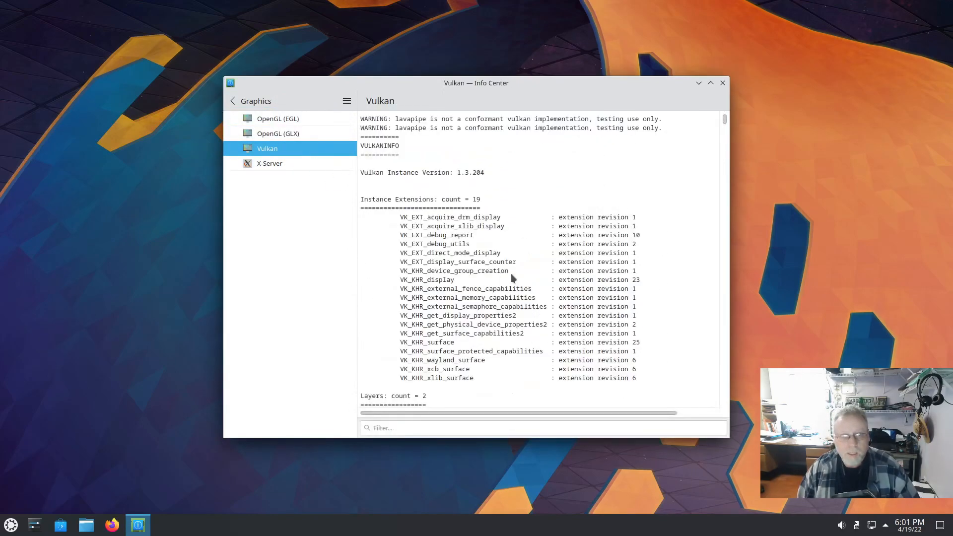
pyautogui.scroll(-3)
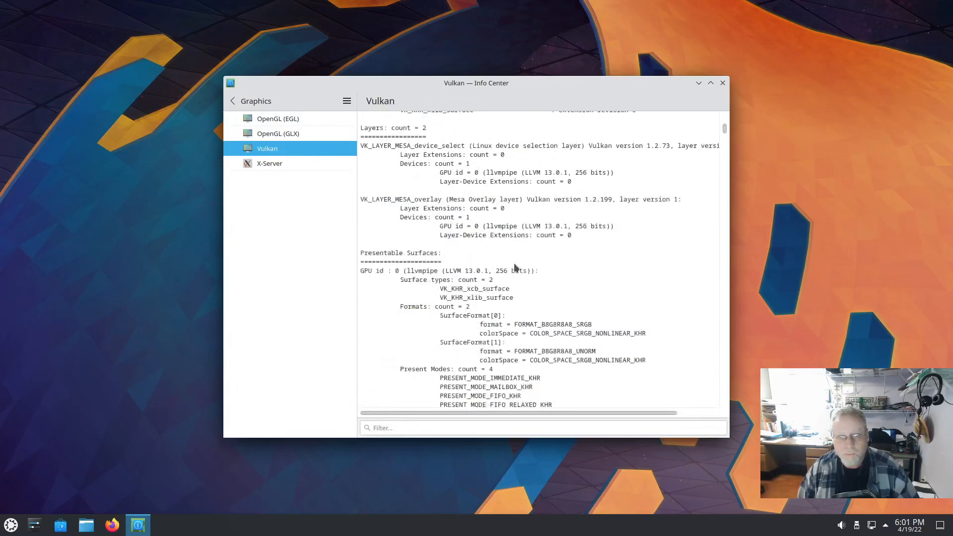
pyautogui.click(269, 163)
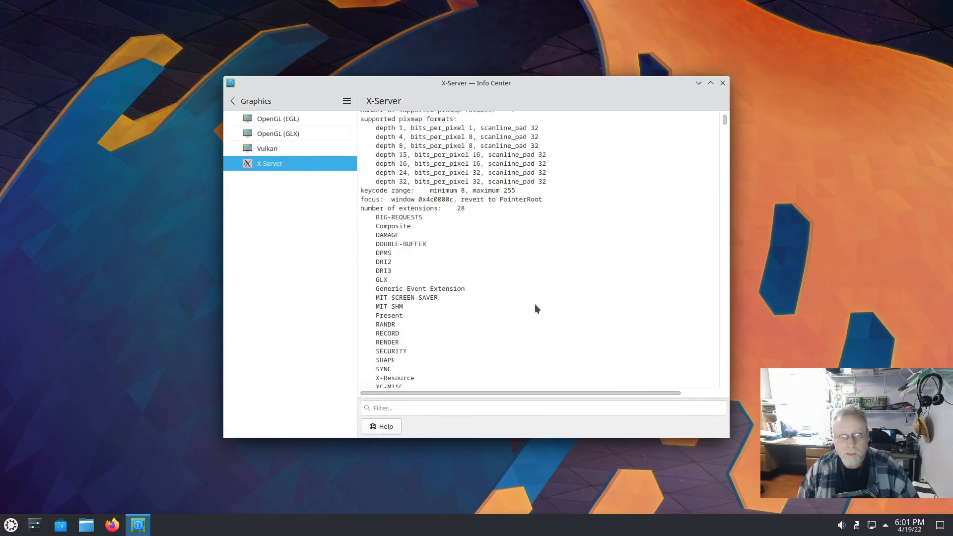
pyautogui.scroll(3)
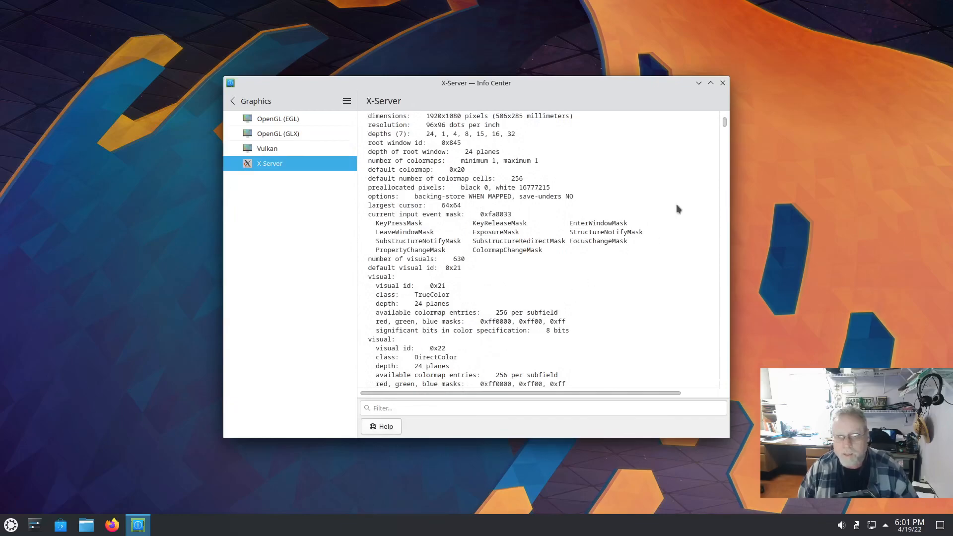
pyautogui.moveTo(719, 100)
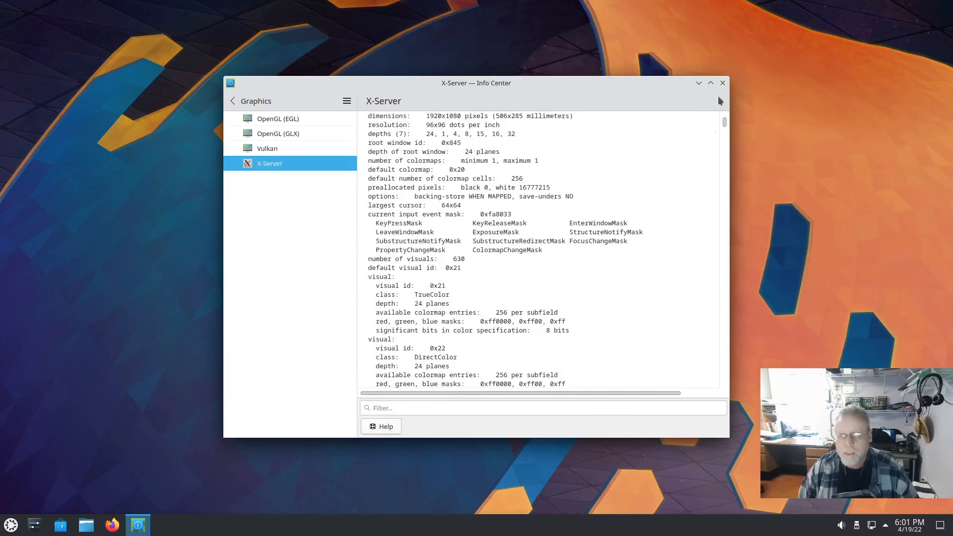
pyautogui.moveTo(23, 481)
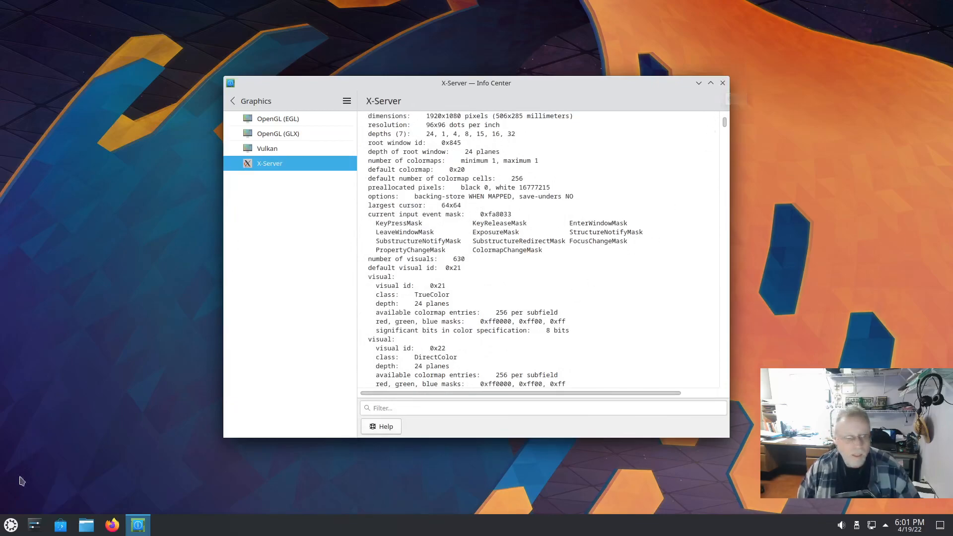
# Step: Bring up the launcher's favorite applications list
pyautogui.click(11, 524)
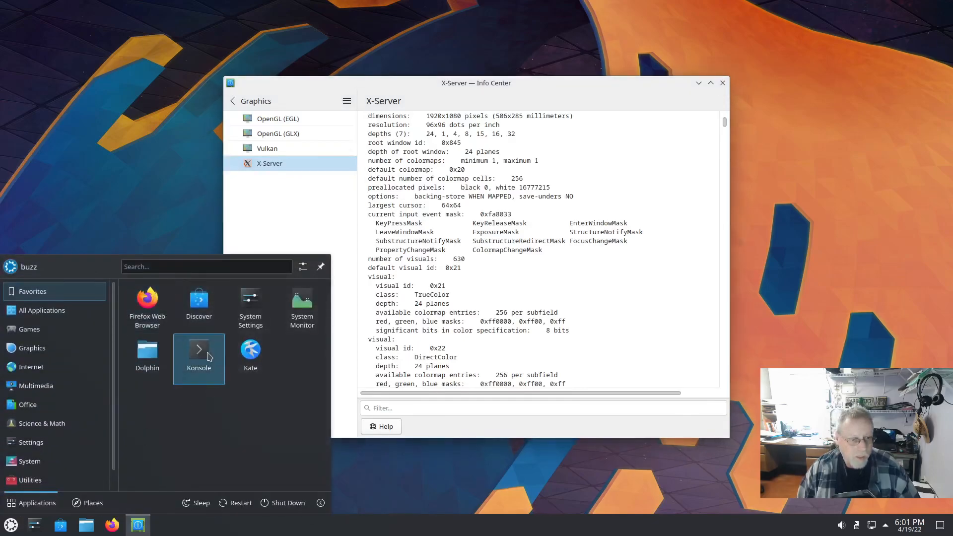
# Step: Launch Konsole from the launcher favorites over Info Center
pyautogui.click(198, 349)
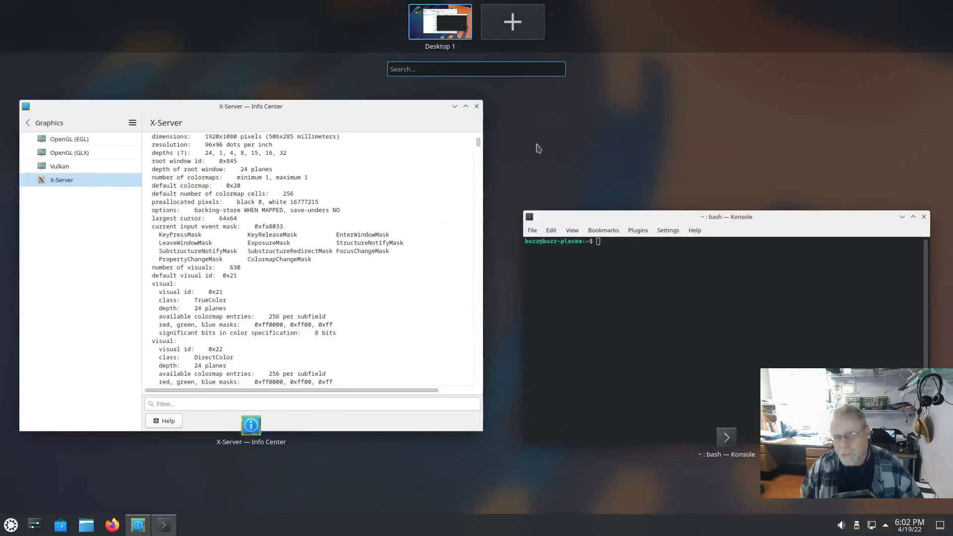
pyautogui.moveTo(622, 150)
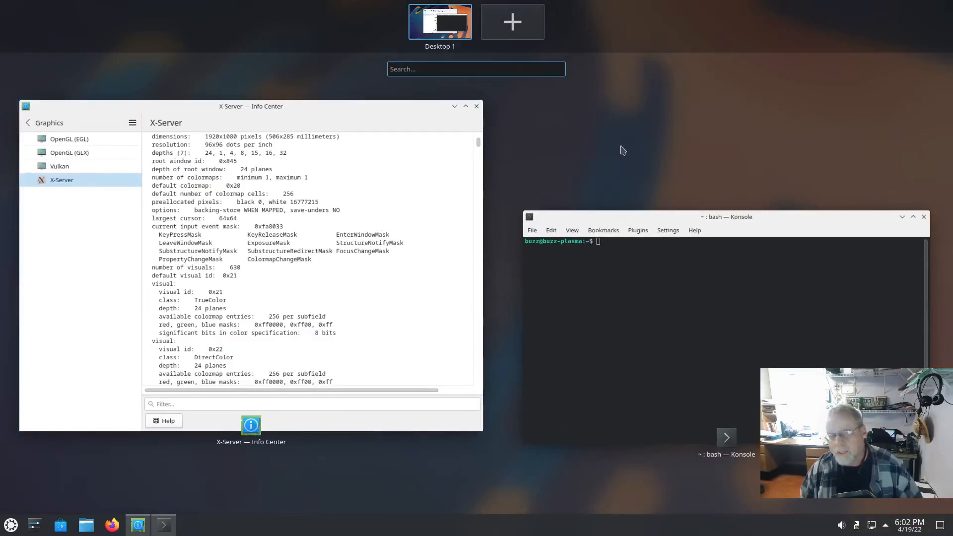
pyautogui.moveTo(615, 132)
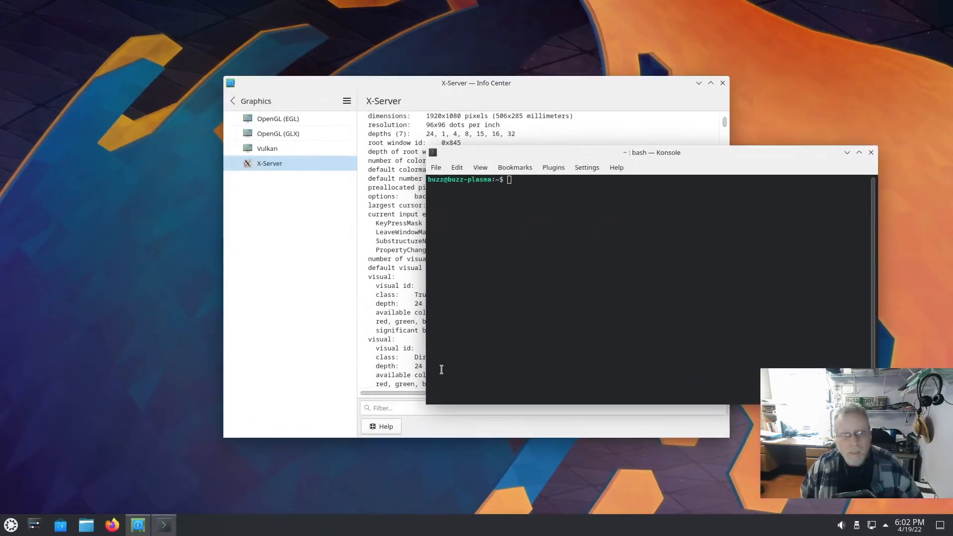
pyautogui.moveTo(24, 498)
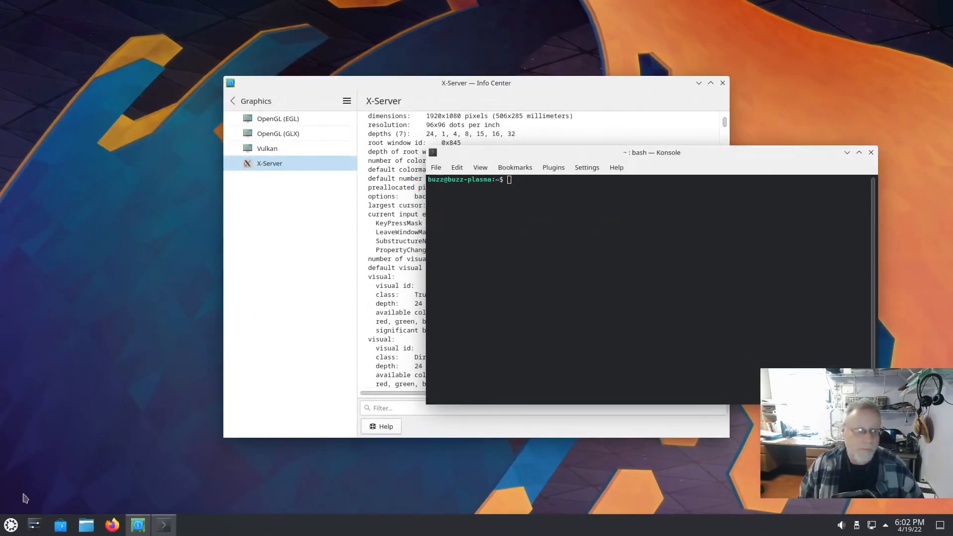
# Step: Return to the Vulkan report for the Mesa driver lines, then close Info Center
pyautogui.click(267, 148)
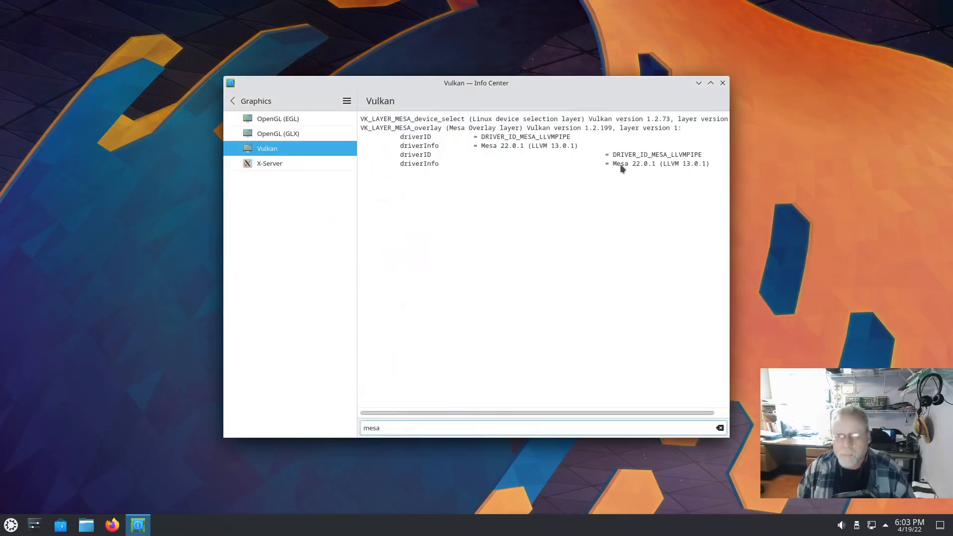
pyautogui.moveTo(623, 176)
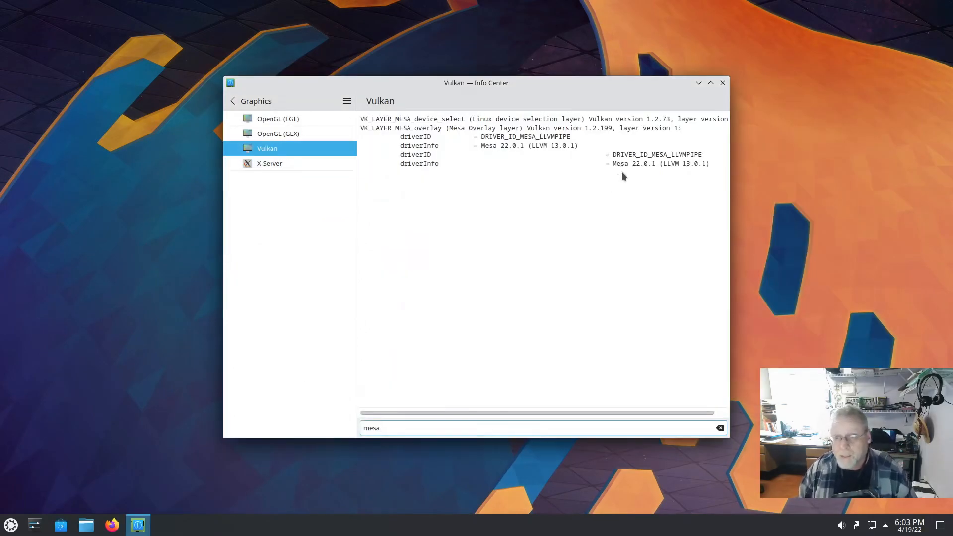
pyautogui.moveTo(646, 222)
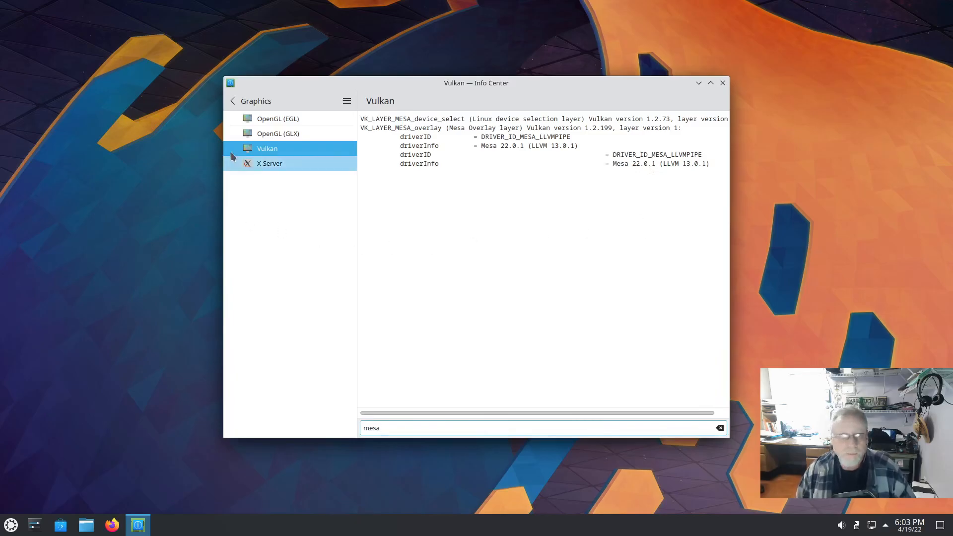
pyautogui.click(721, 83)
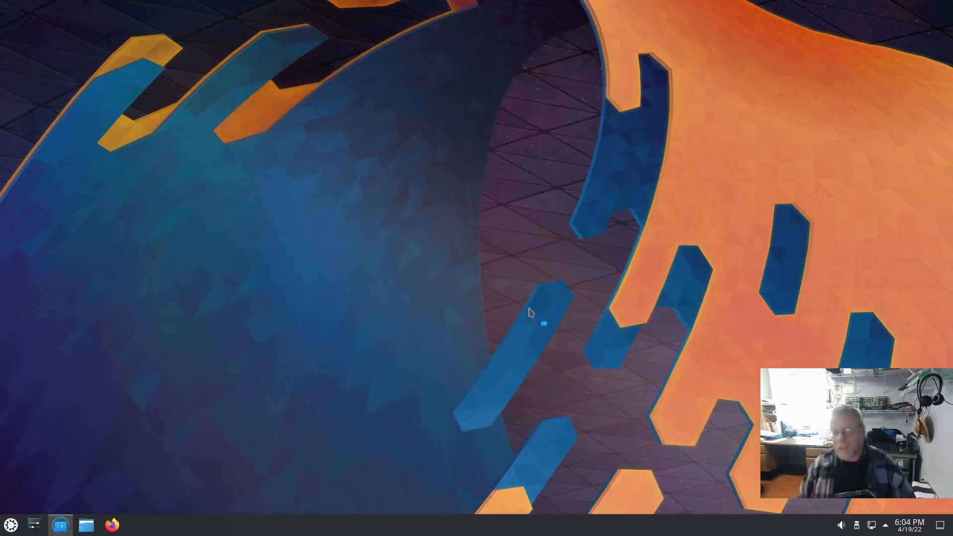
# Step: Launch Discover maximized, search 'kdenlive' and view Kdenlive's details page down to the reviews
pyautogui.click(59, 524)
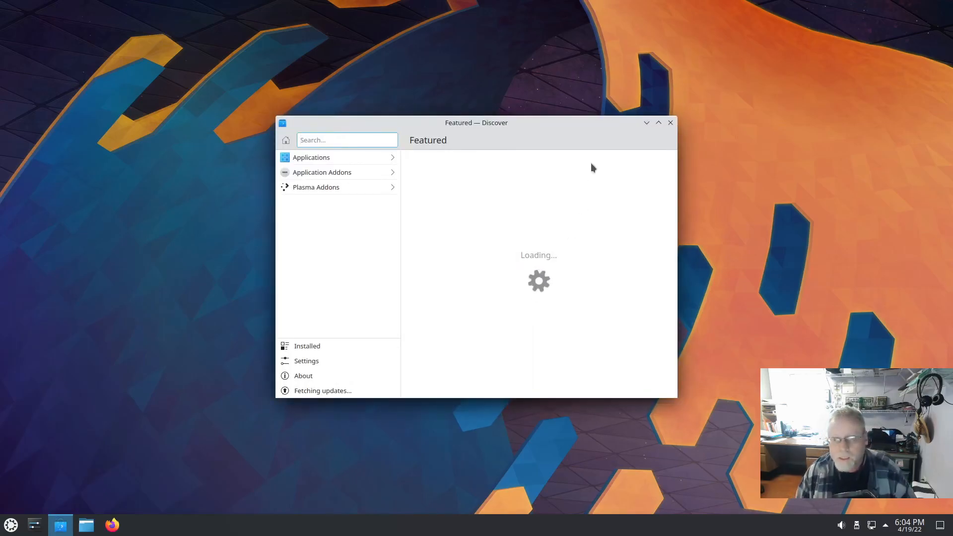
pyautogui.click(657, 122)
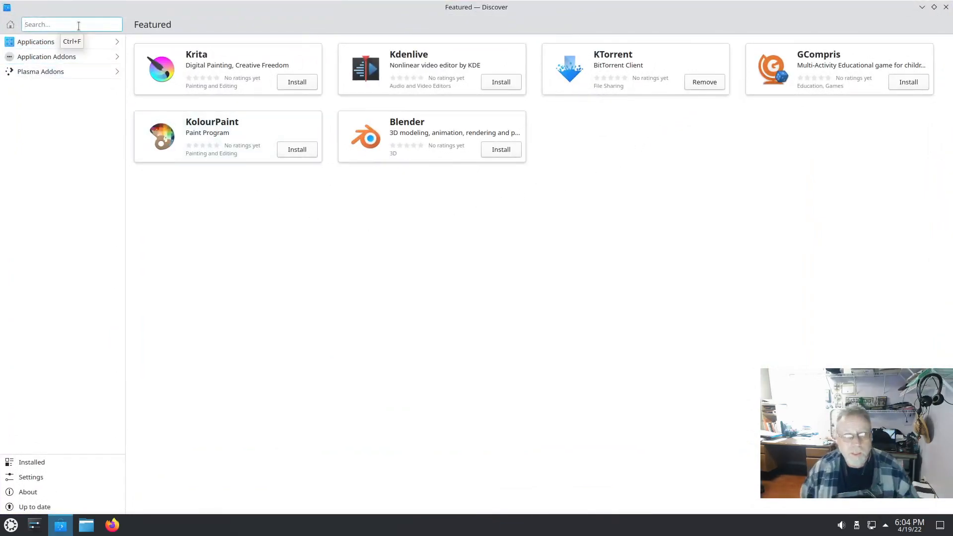
pyautogui.write('kden')
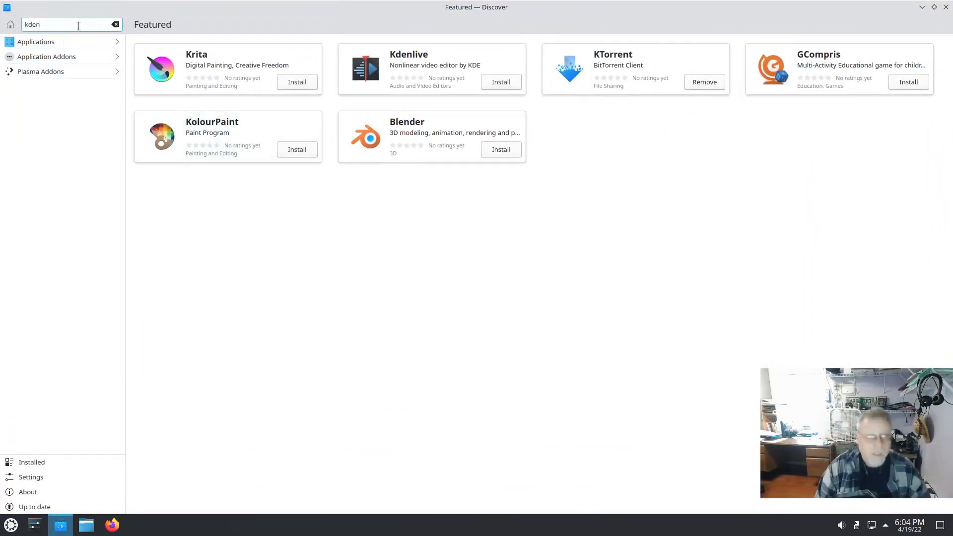
pyautogui.write('live')
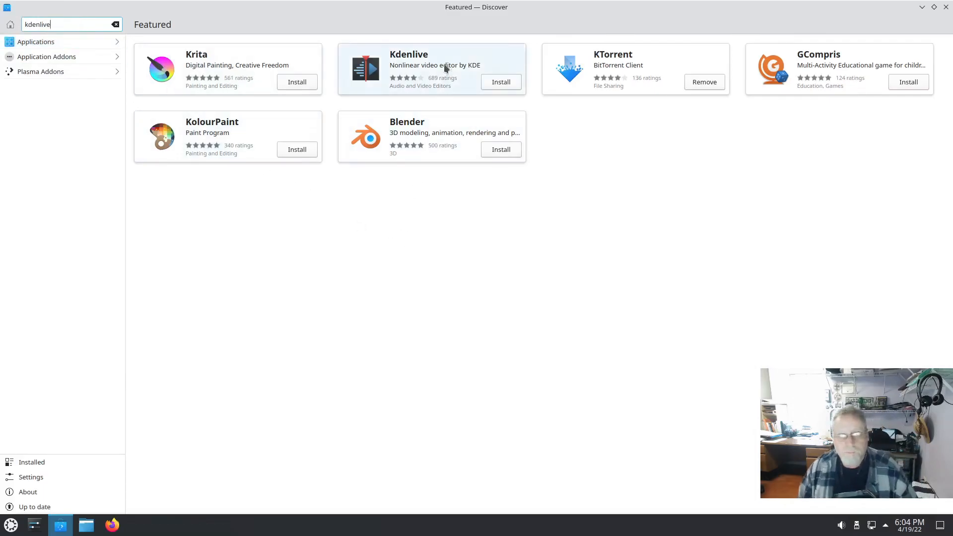
pyautogui.click(432, 69)
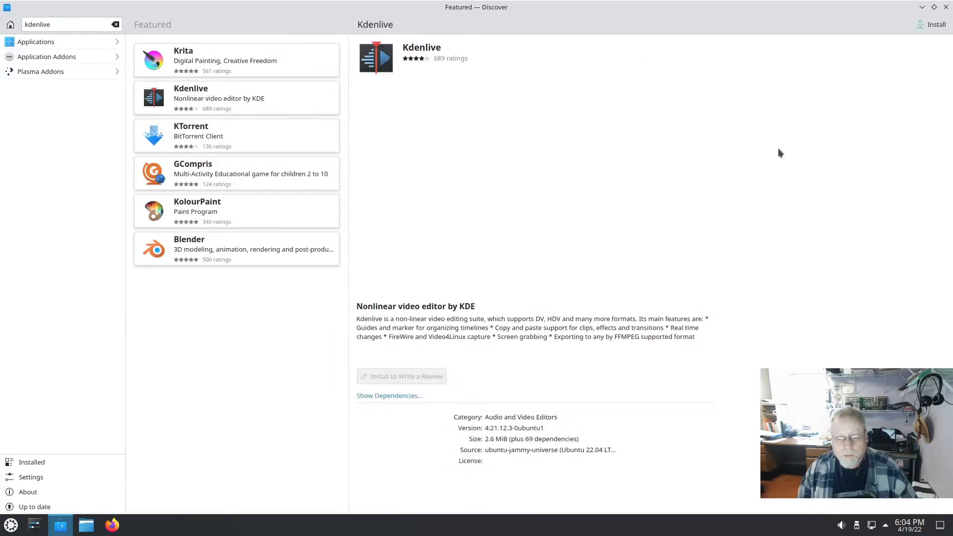
pyautogui.scroll(-3)
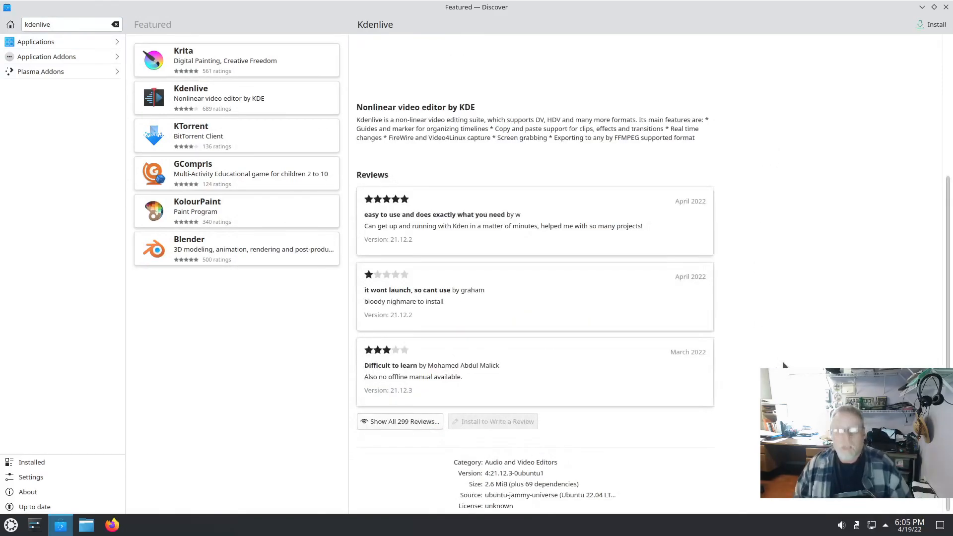
pyautogui.moveTo(424, 101)
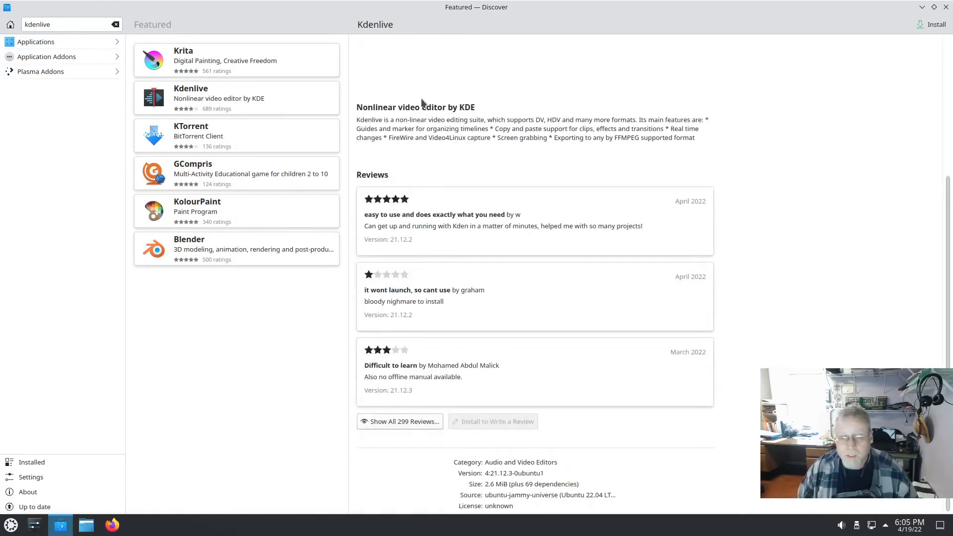
pyautogui.moveTo(503, 483)
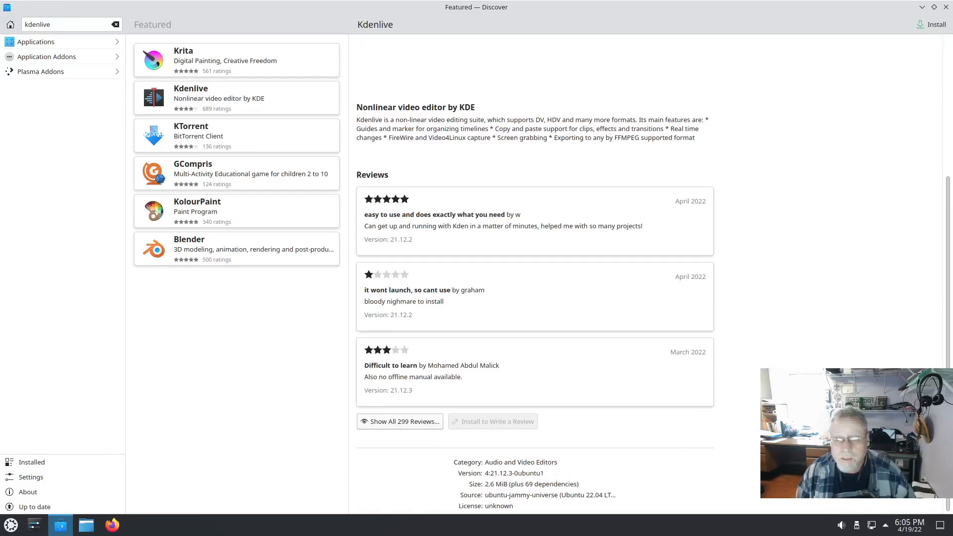
pyautogui.moveTo(220, 321)
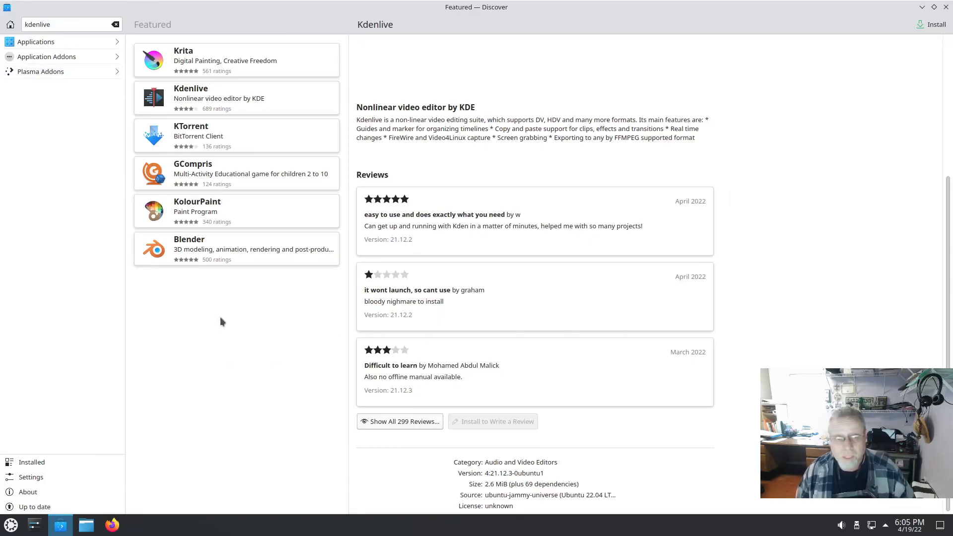
# Step: Browse the Internet, Multimedia and Office app categories in the launcher, then return to Favorites
pyautogui.click(11, 524)
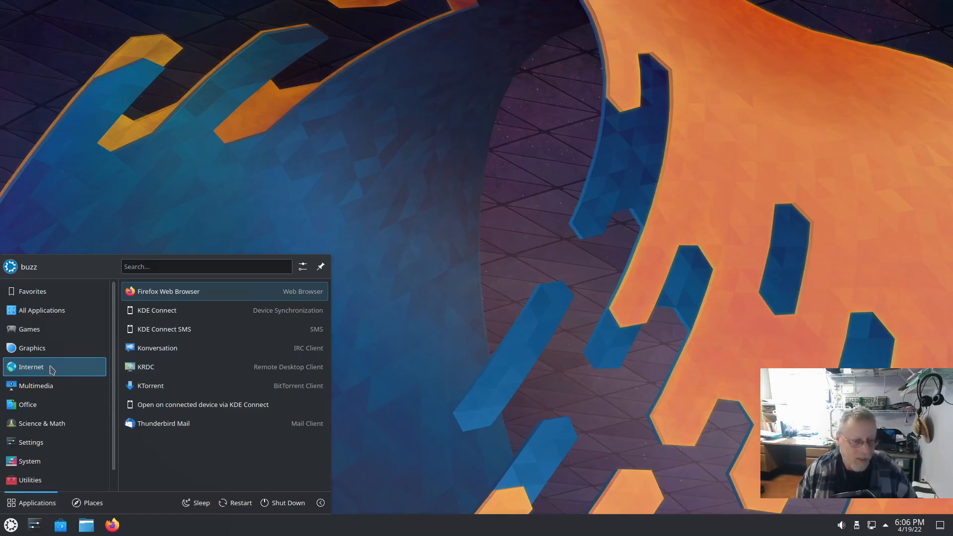
pyautogui.click(36, 385)
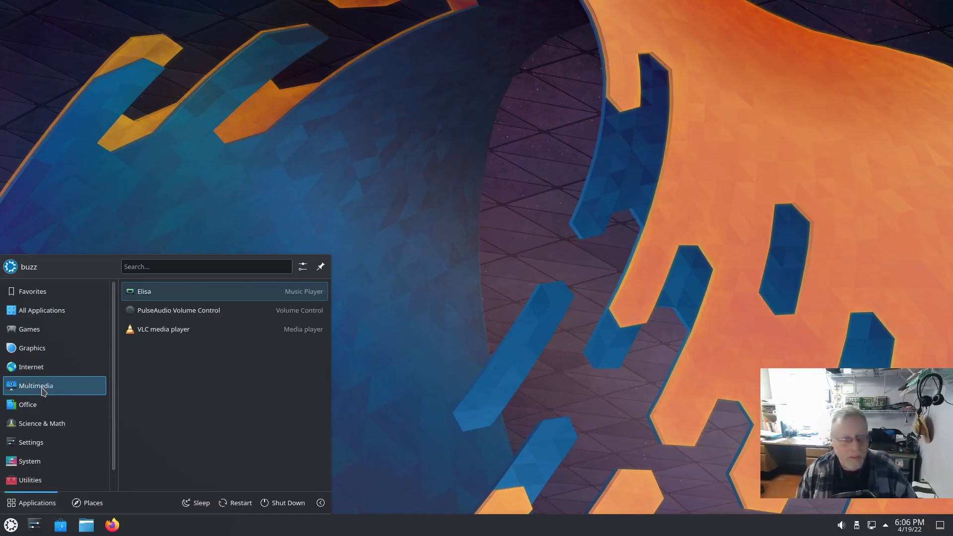
pyautogui.click(28, 404)
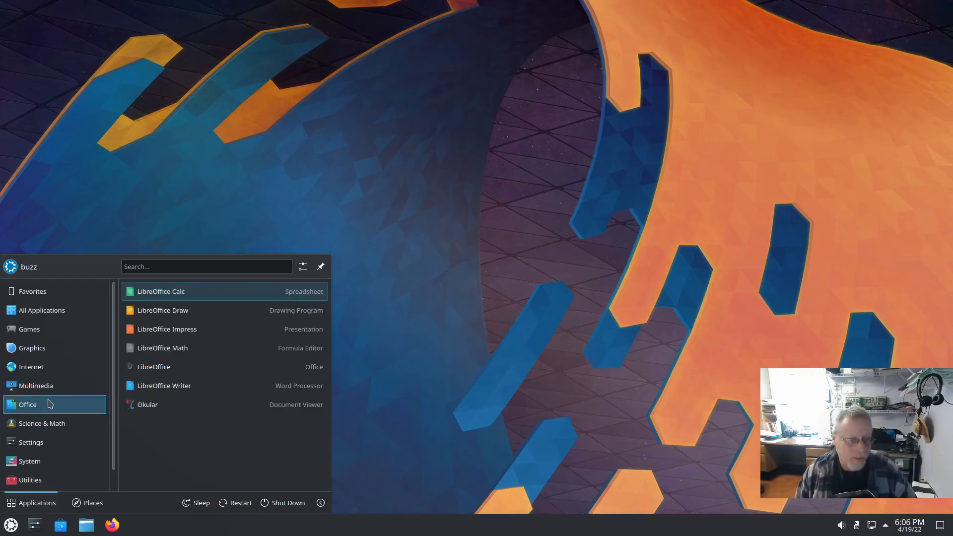
pyautogui.click(31, 308)
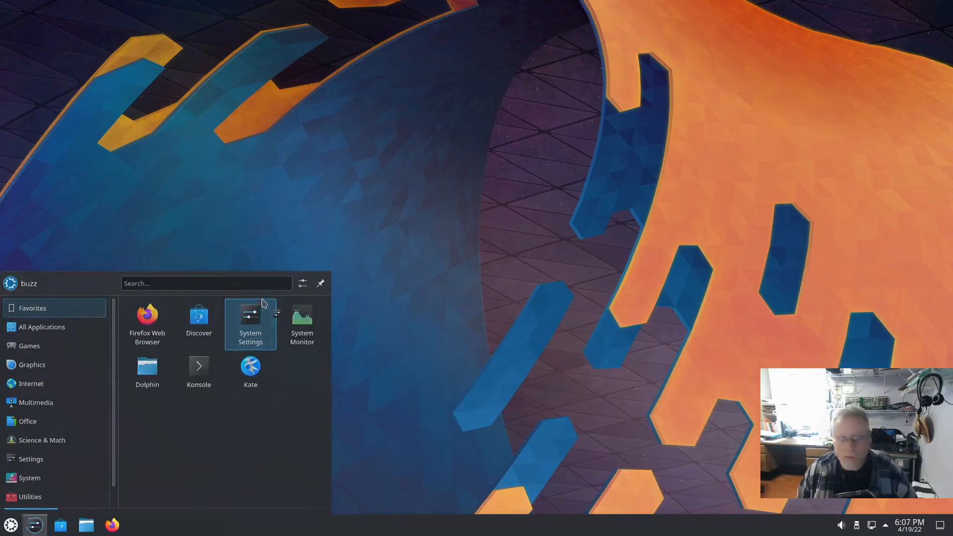
# Step: Apply the Dark theme from System Settings' Quick Settings and scroll to the Hardware section
pyautogui.click(250, 319)
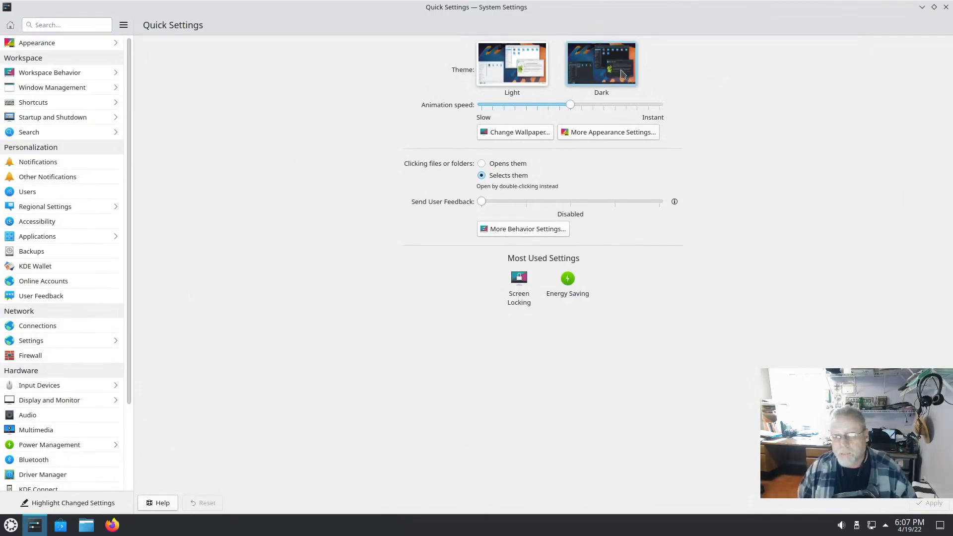
pyautogui.click(601, 63)
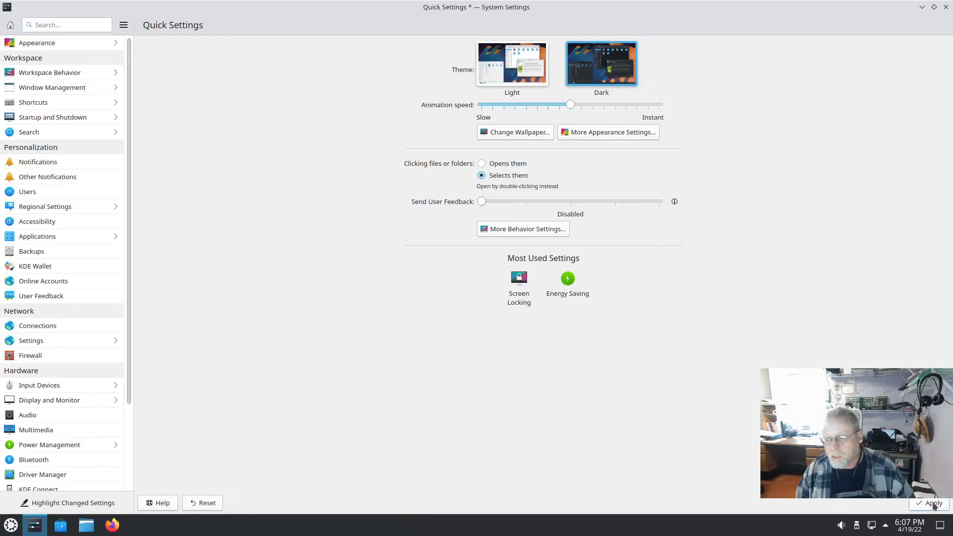
pyautogui.click(933, 503)
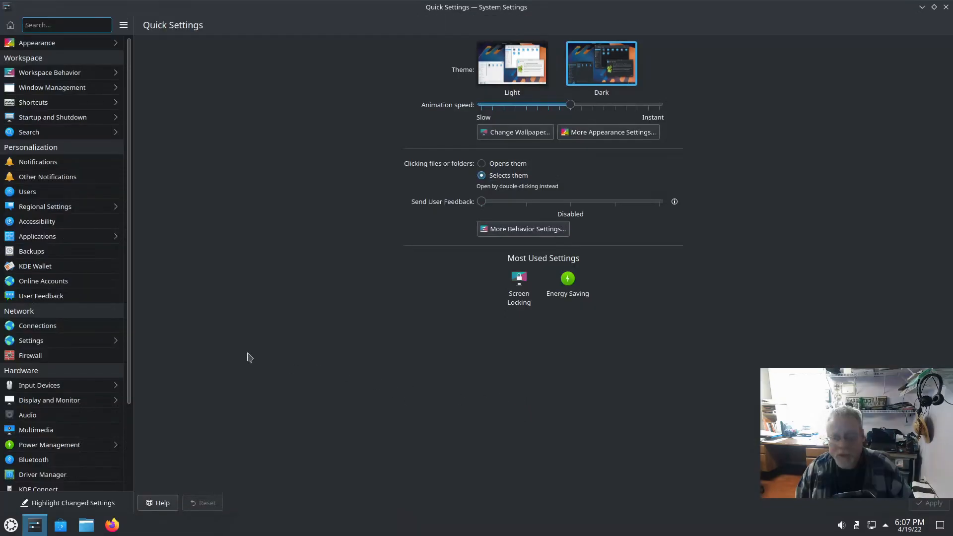
pyautogui.moveTo(262, 320)
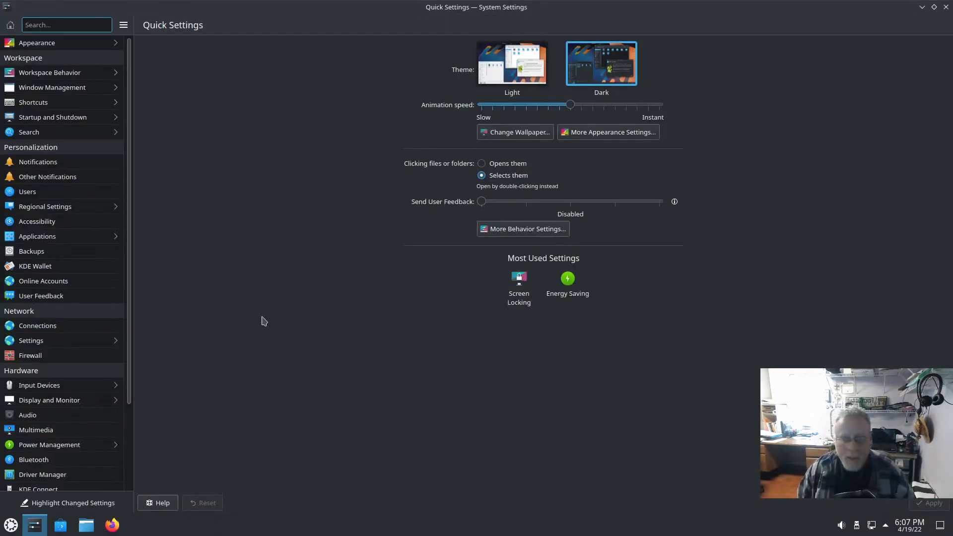
pyautogui.moveTo(291, 283)
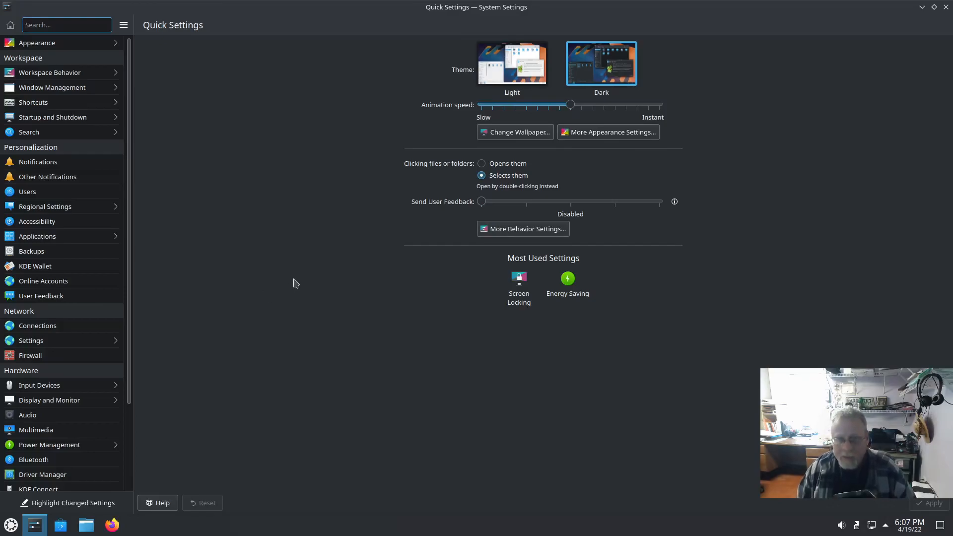
pyautogui.moveTo(112, 162)
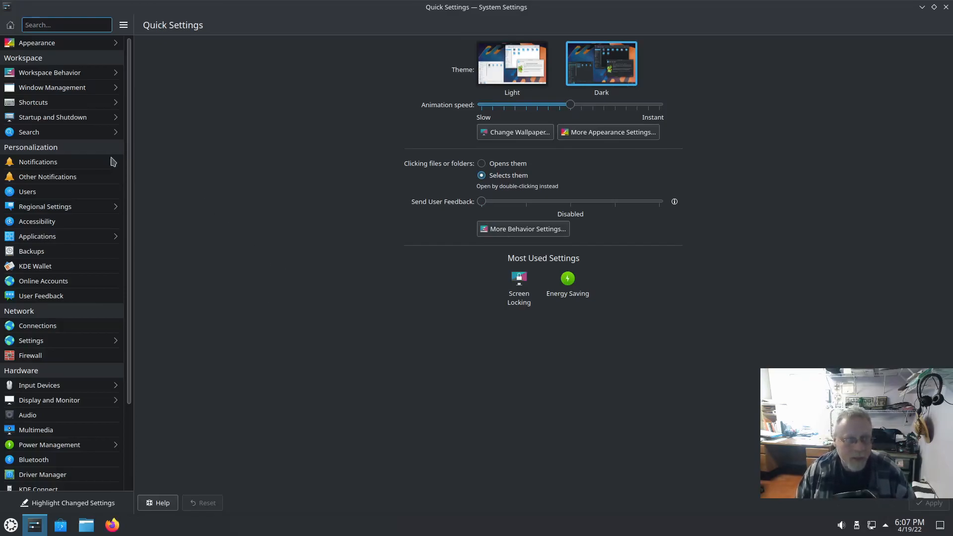
pyautogui.scroll(-3)
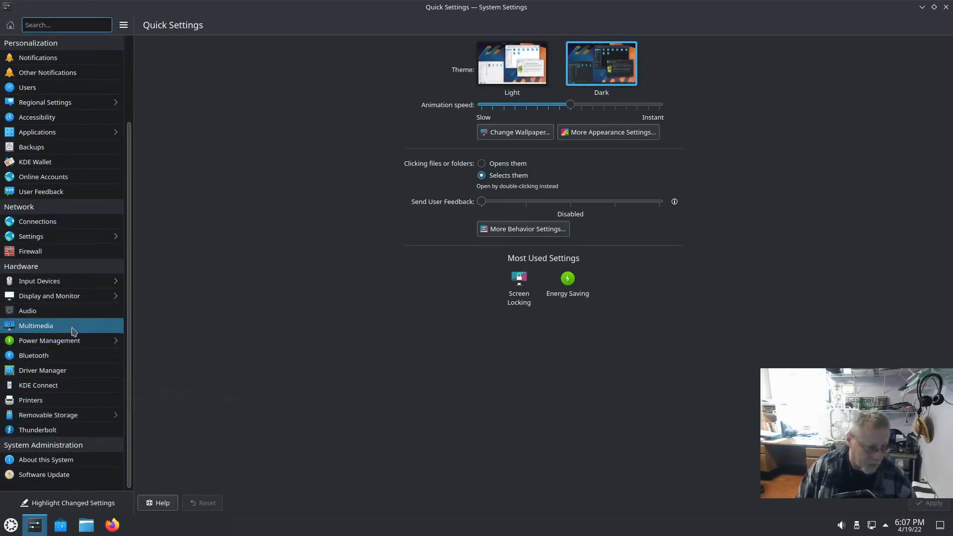
# Step: Launch Driver Manager with the sudo password; no additional drivers are reported
pyautogui.click(42, 370)
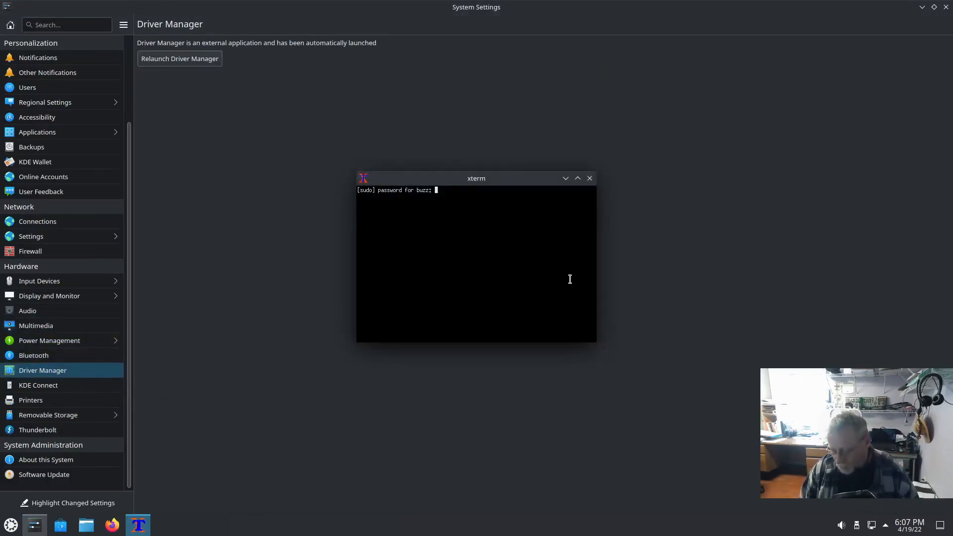
pyautogui.press('Return')
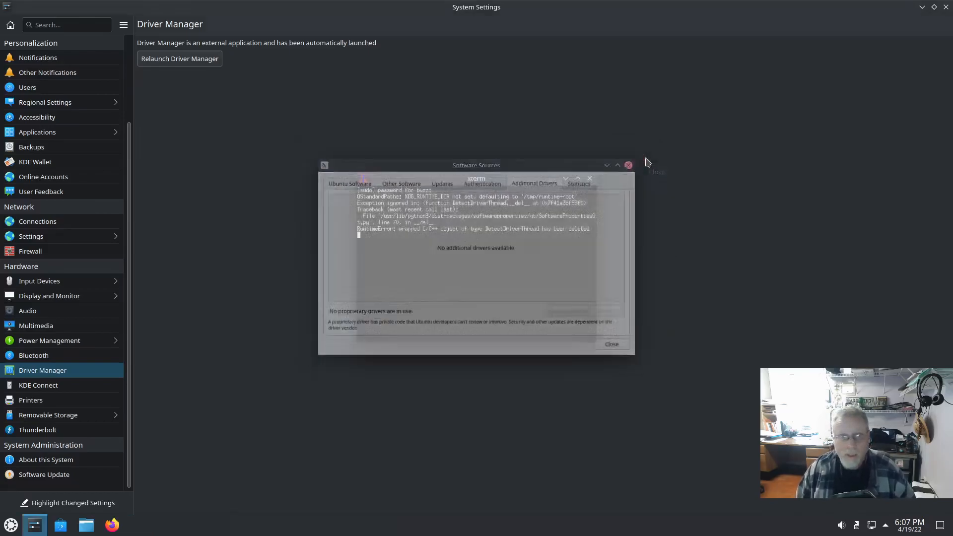
# Step: Review the KDE Connect, Printers and Thunderbolt pages, the last reporting the subsystem unavailable
pyautogui.click(38, 386)
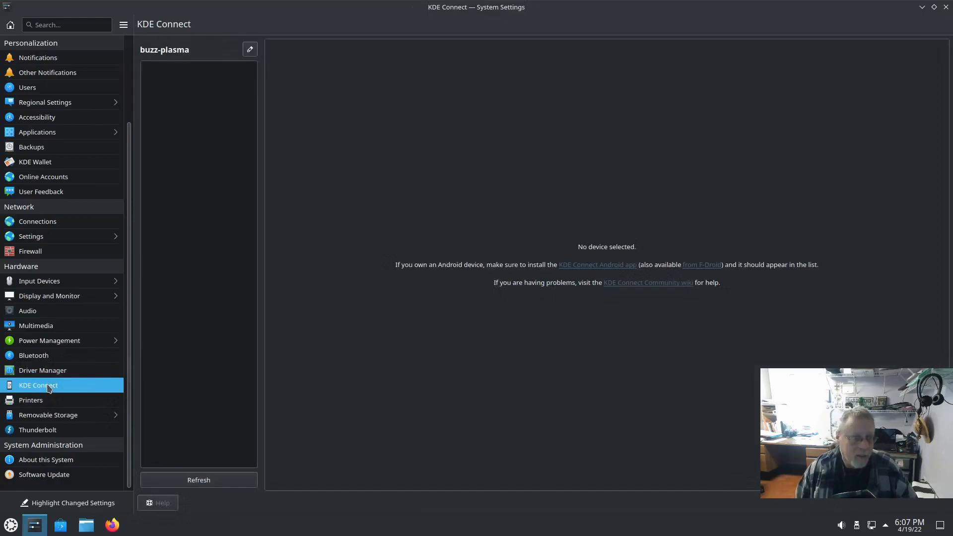
pyautogui.moveTo(305, 379)
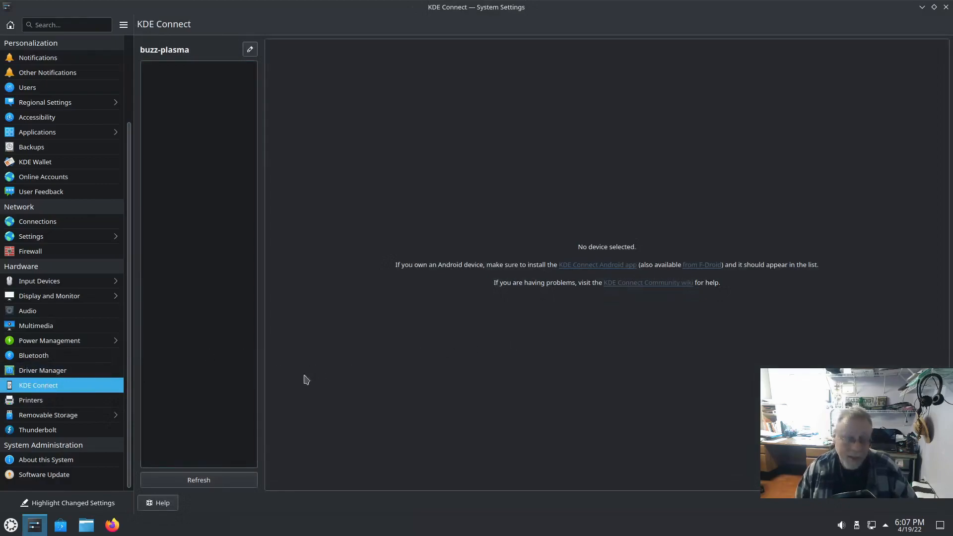
pyautogui.click(30, 400)
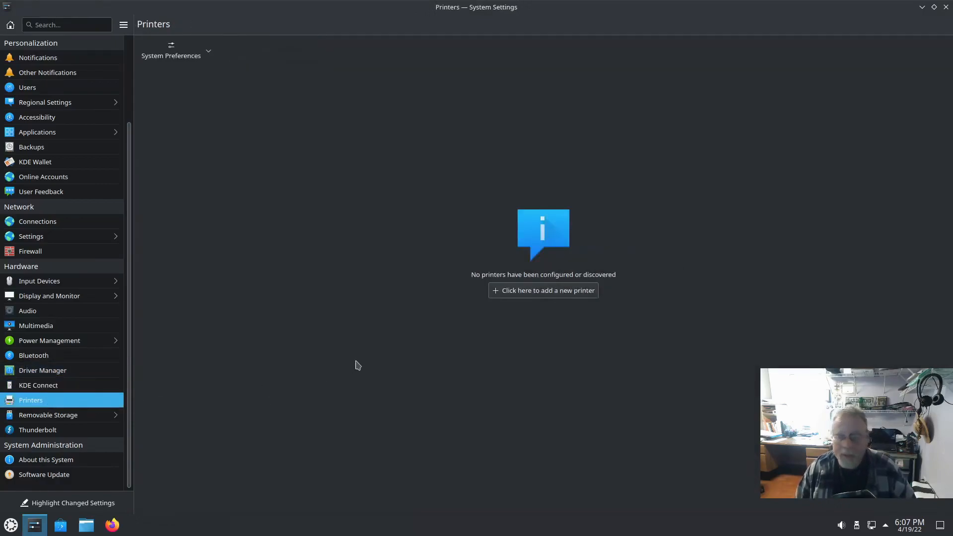
pyautogui.moveTo(364, 328)
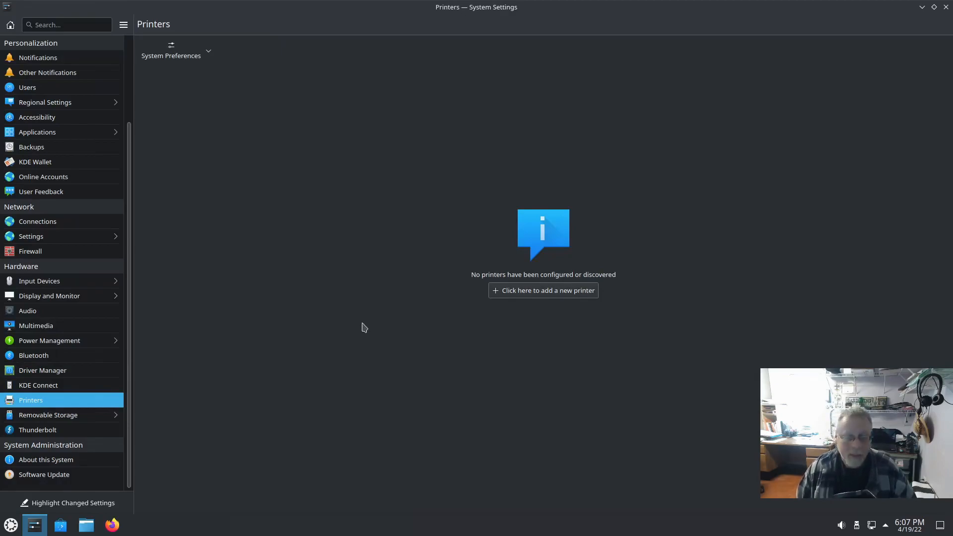
pyautogui.moveTo(297, 360)
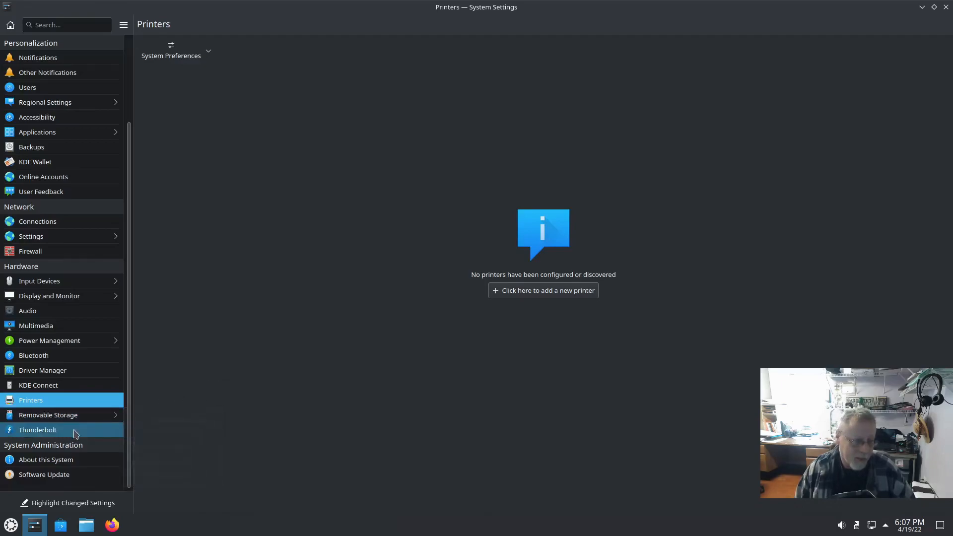
pyautogui.click(37, 430)
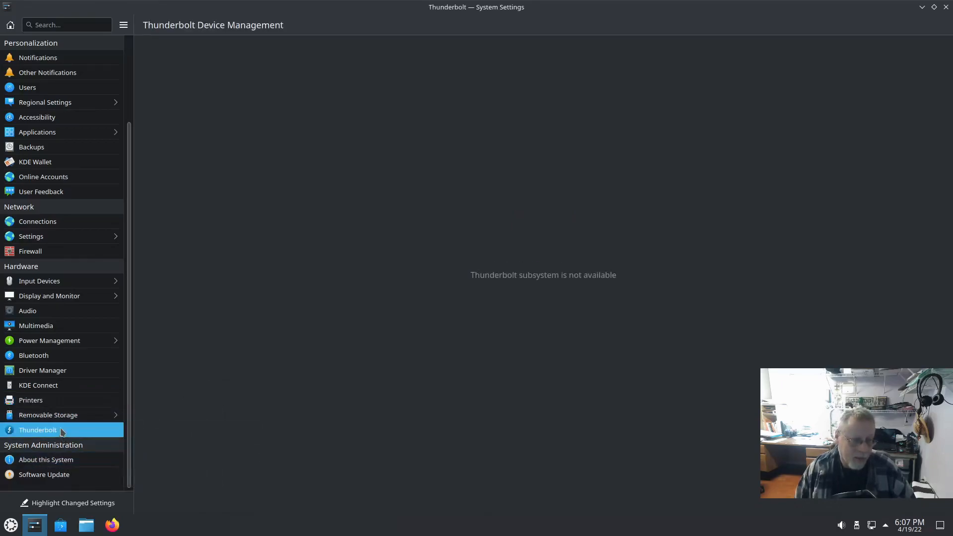
pyautogui.scroll(3)
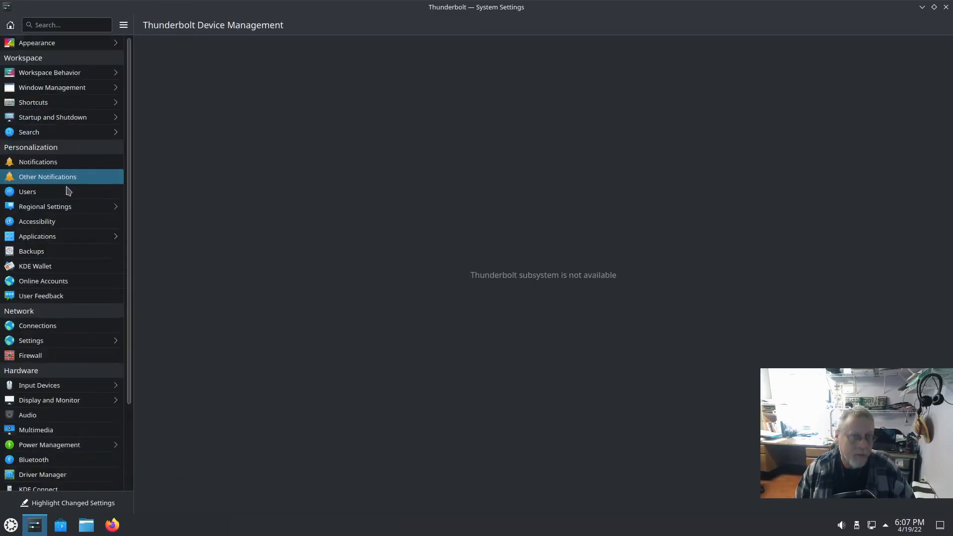
pyautogui.moveTo(70, 267)
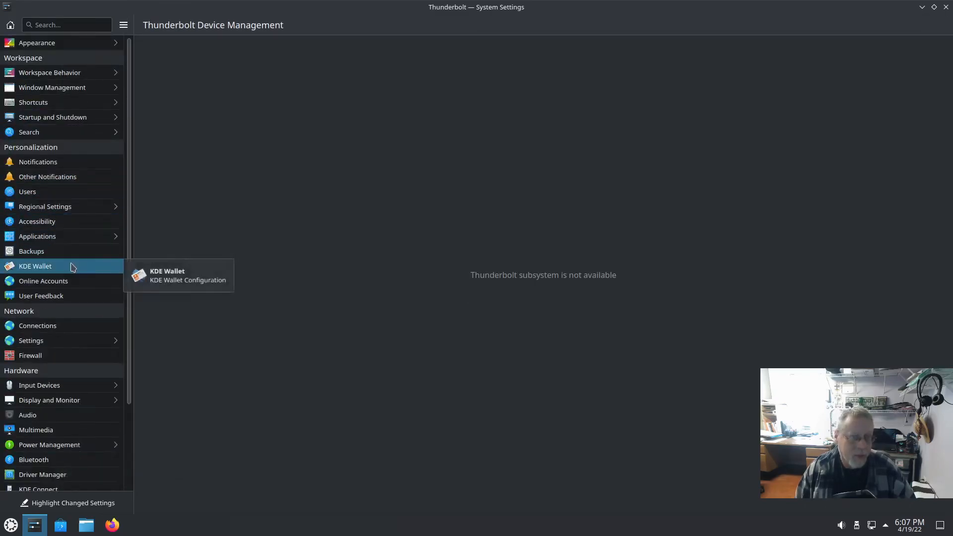
# Step: Review the KDE Wallet preferences, then the Firewall page showing the firewall disabled
pyautogui.click(36, 265)
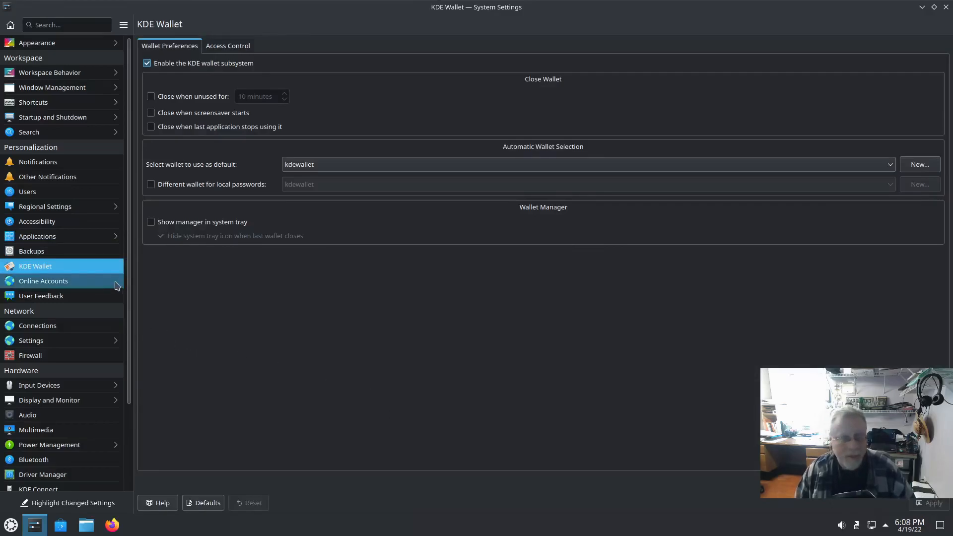
pyautogui.click(37, 236)
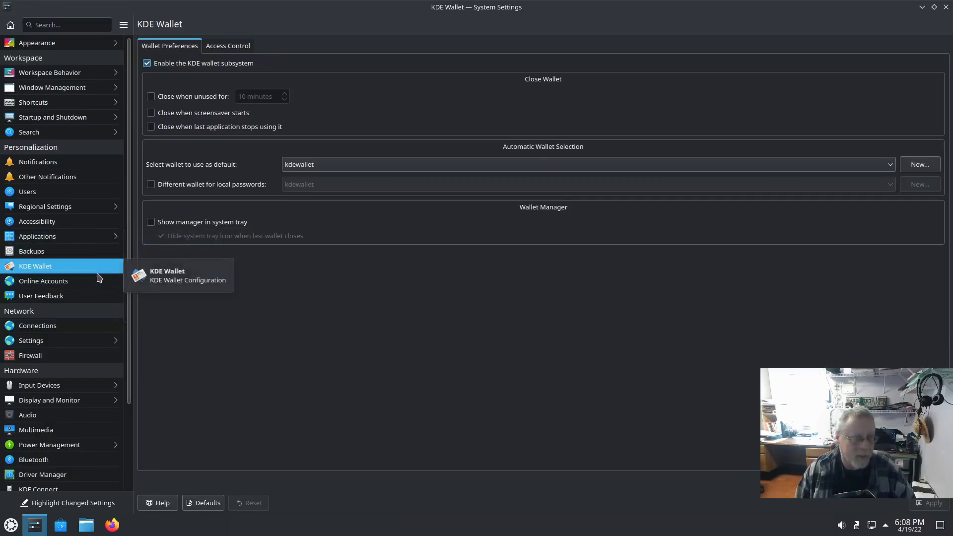
pyautogui.moveTo(294, 339)
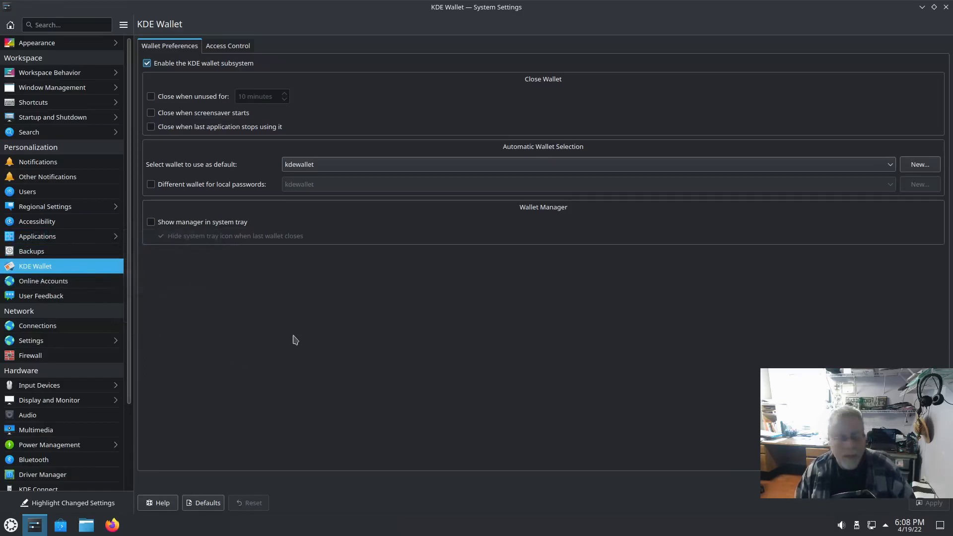
pyautogui.moveTo(294, 327)
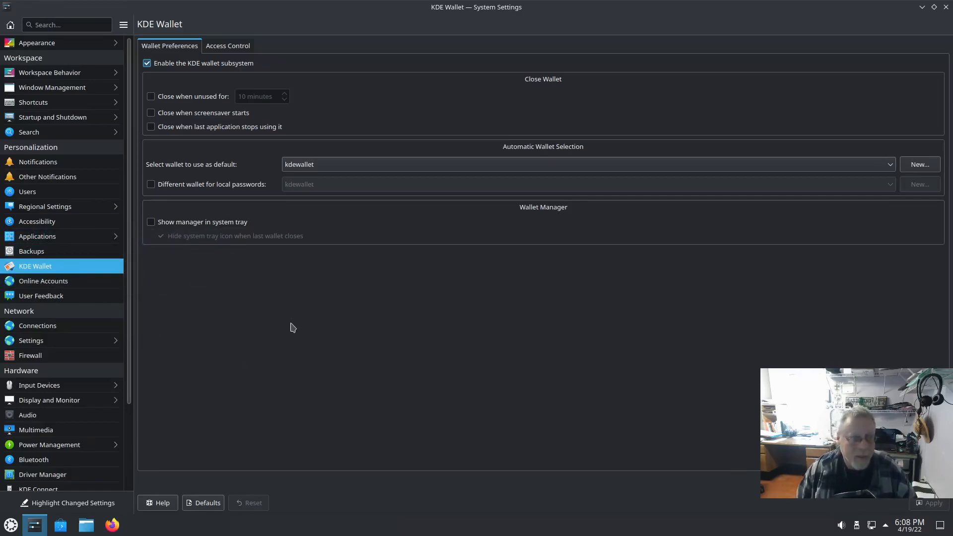
pyautogui.moveTo(76, 267)
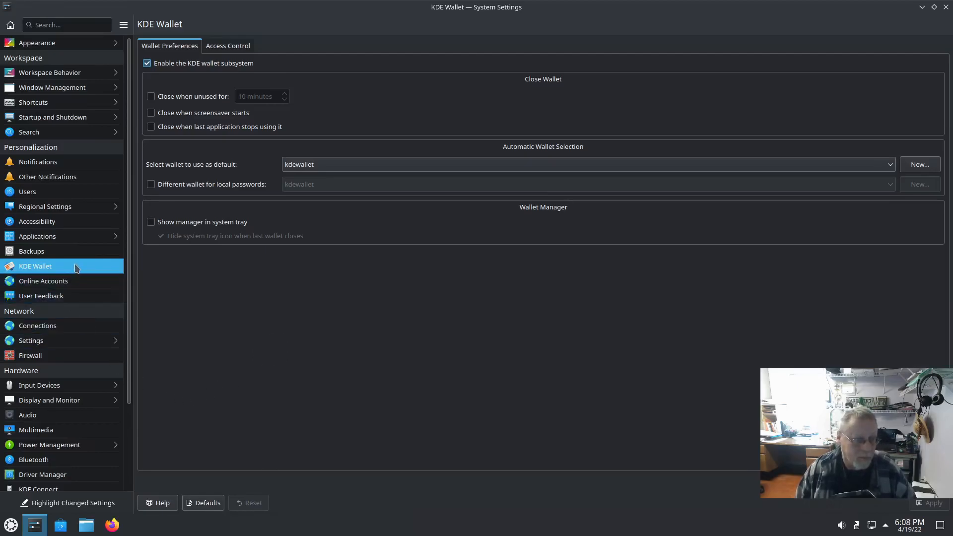
pyautogui.click(30, 355)
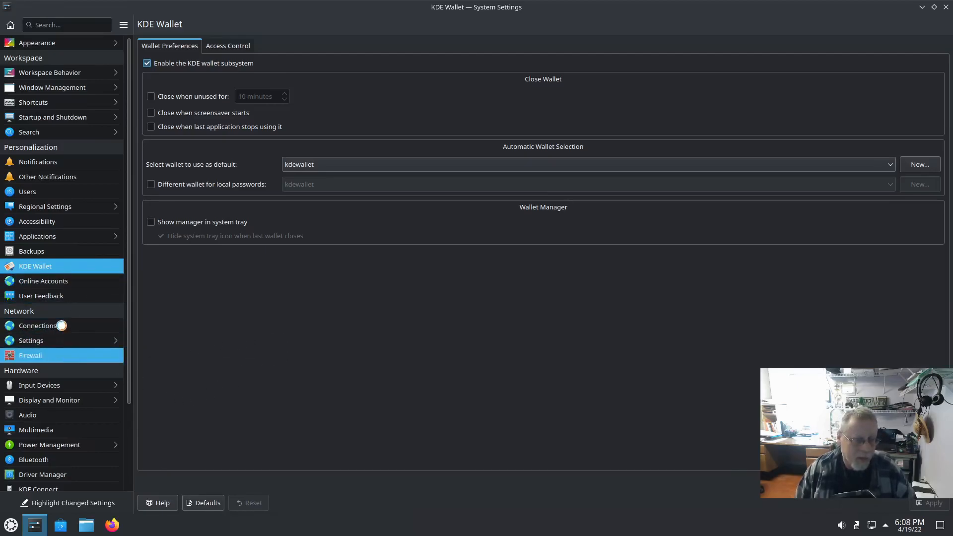
pyautogui.click(31, 356)
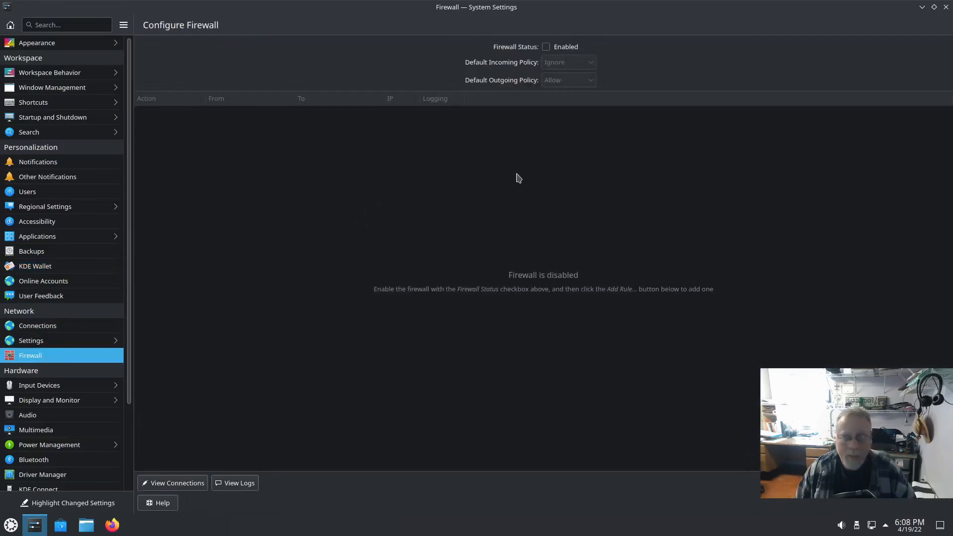
pyautogui.moveTo(800, 145)
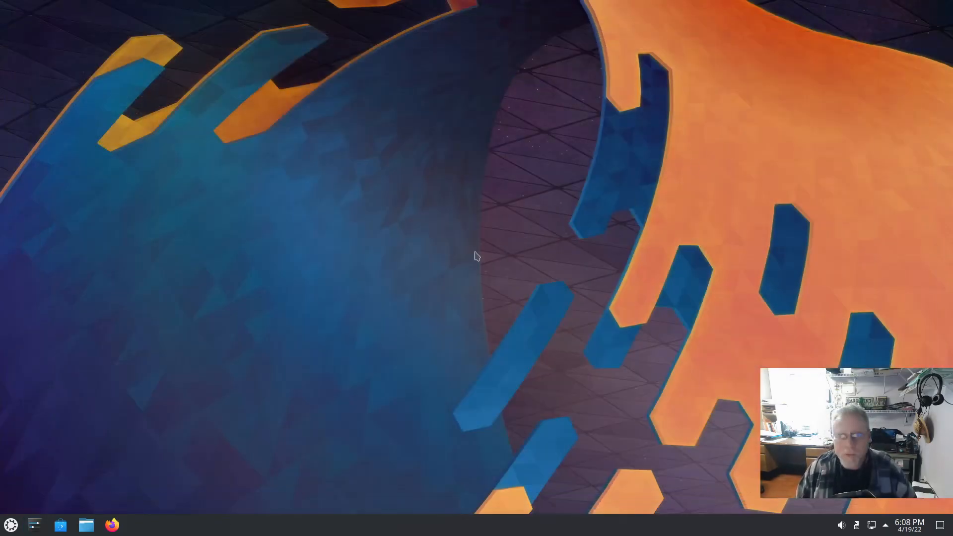
pyautogui.moveTo(430, 247)
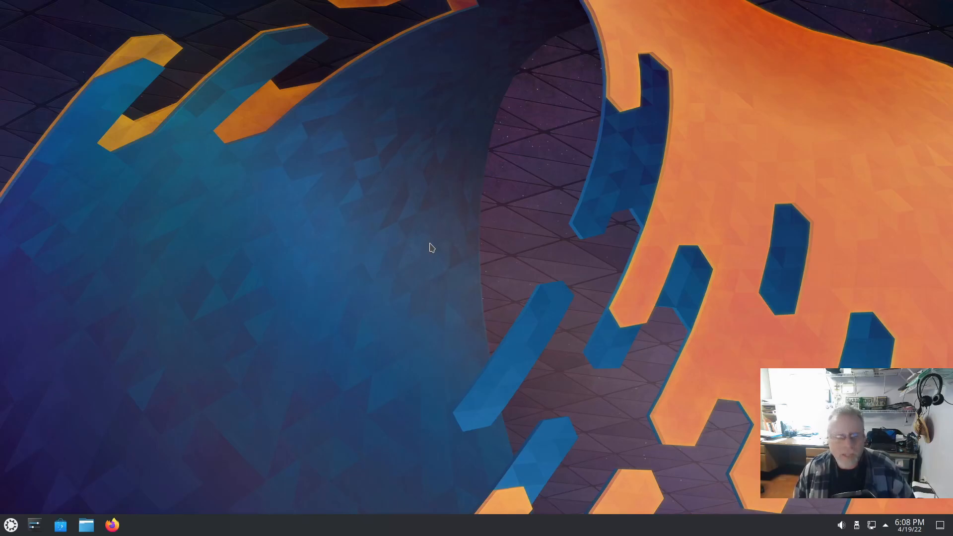
pyautogui.moveTo(191, 366)
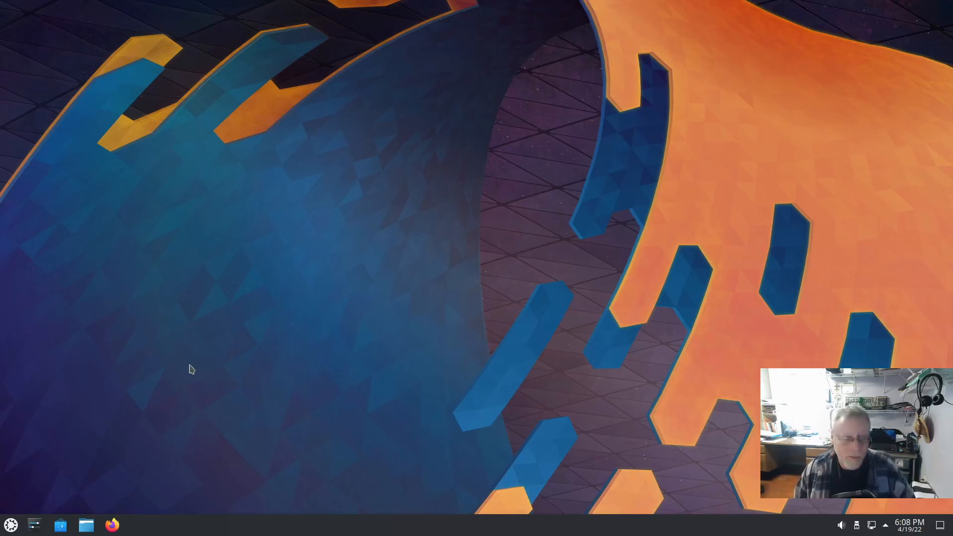
pyautogui.moveTo(184, 391)
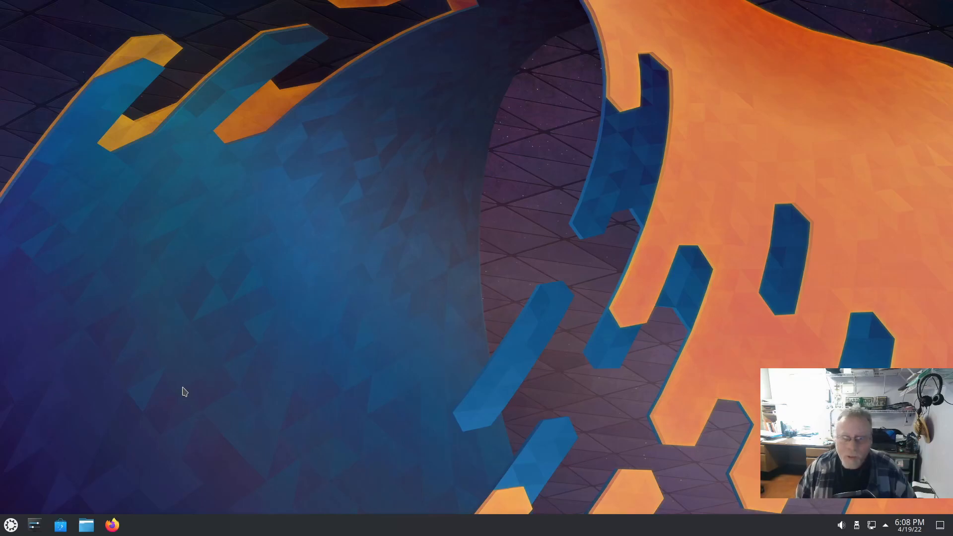
pyautogui.moveTo(221, 412)
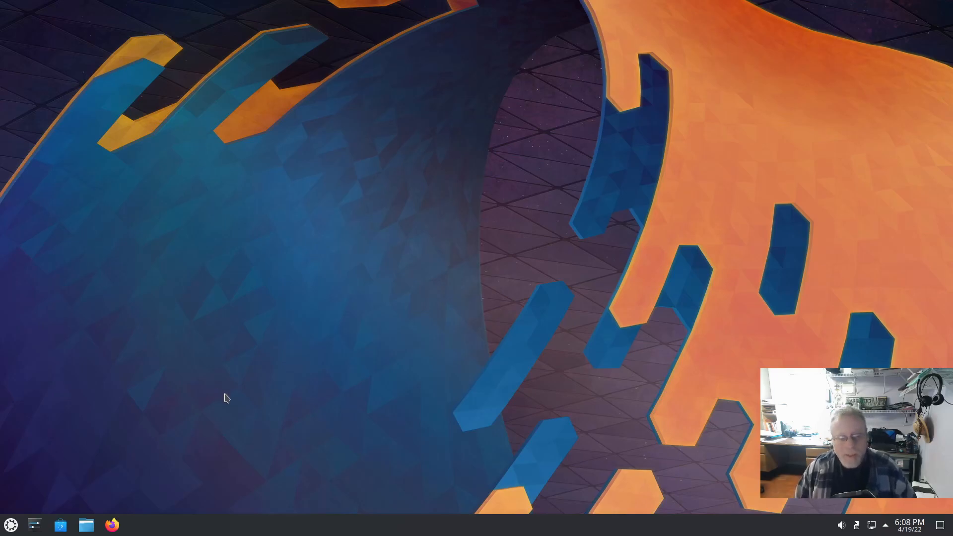
pyautogui.moveTo(326, 381)
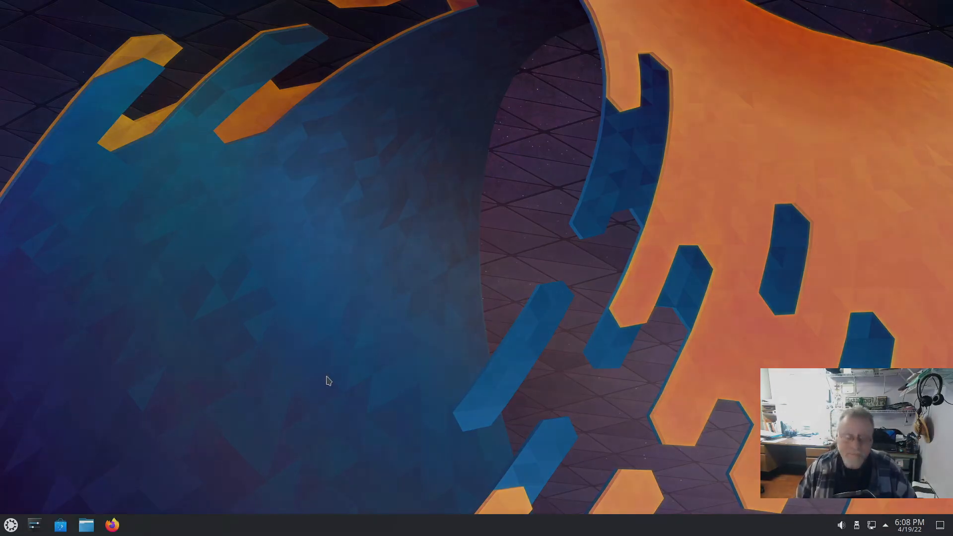